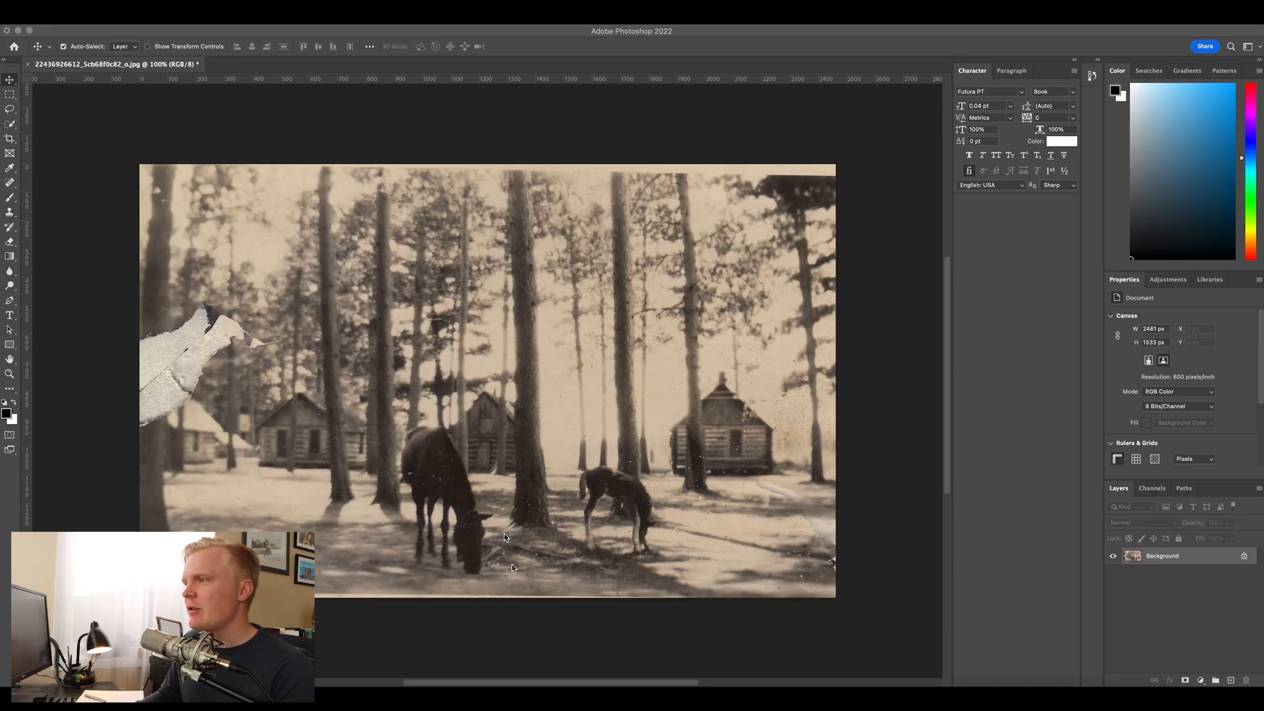
mouse_move(522, 375)
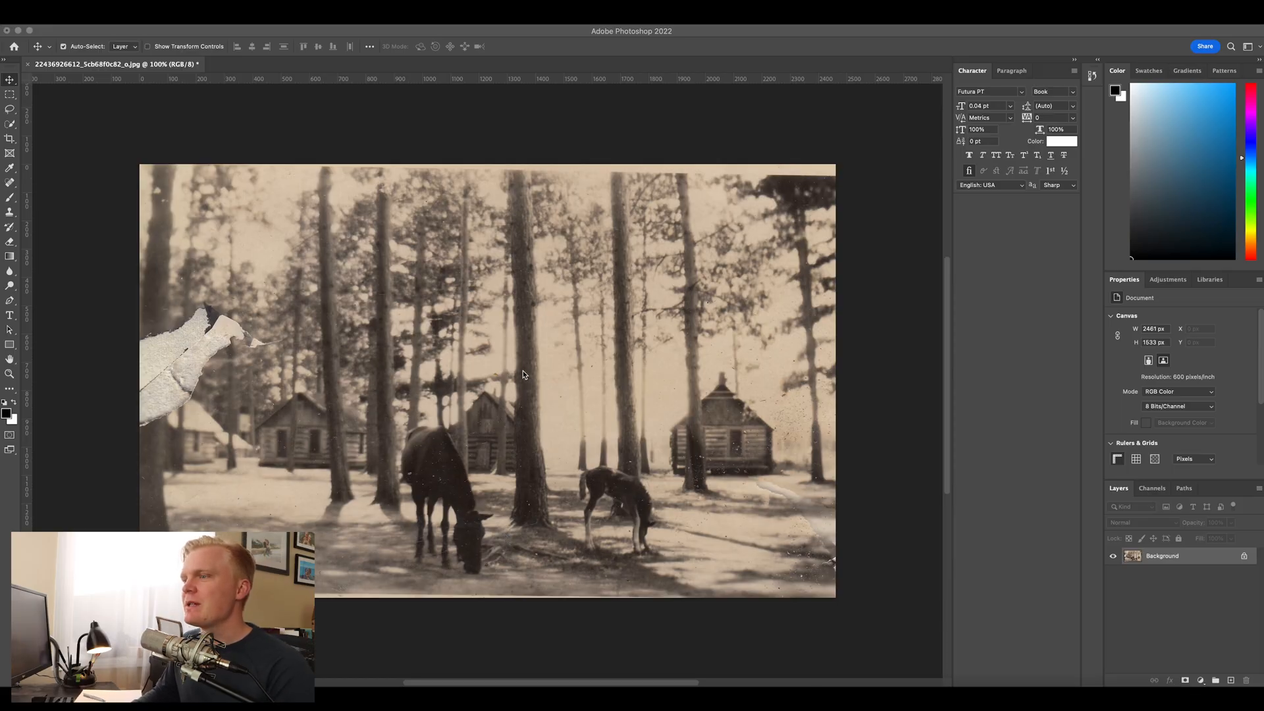
mouse_move(532, 357)
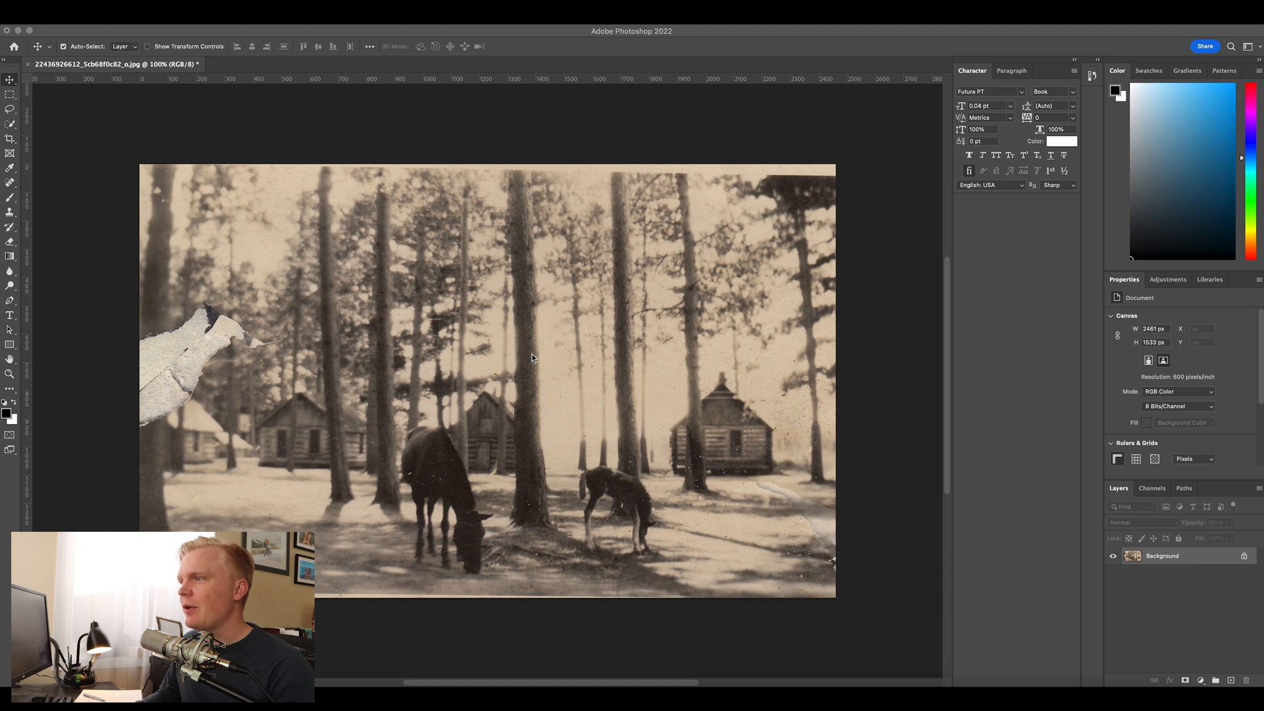
mouse_move(261, 343)
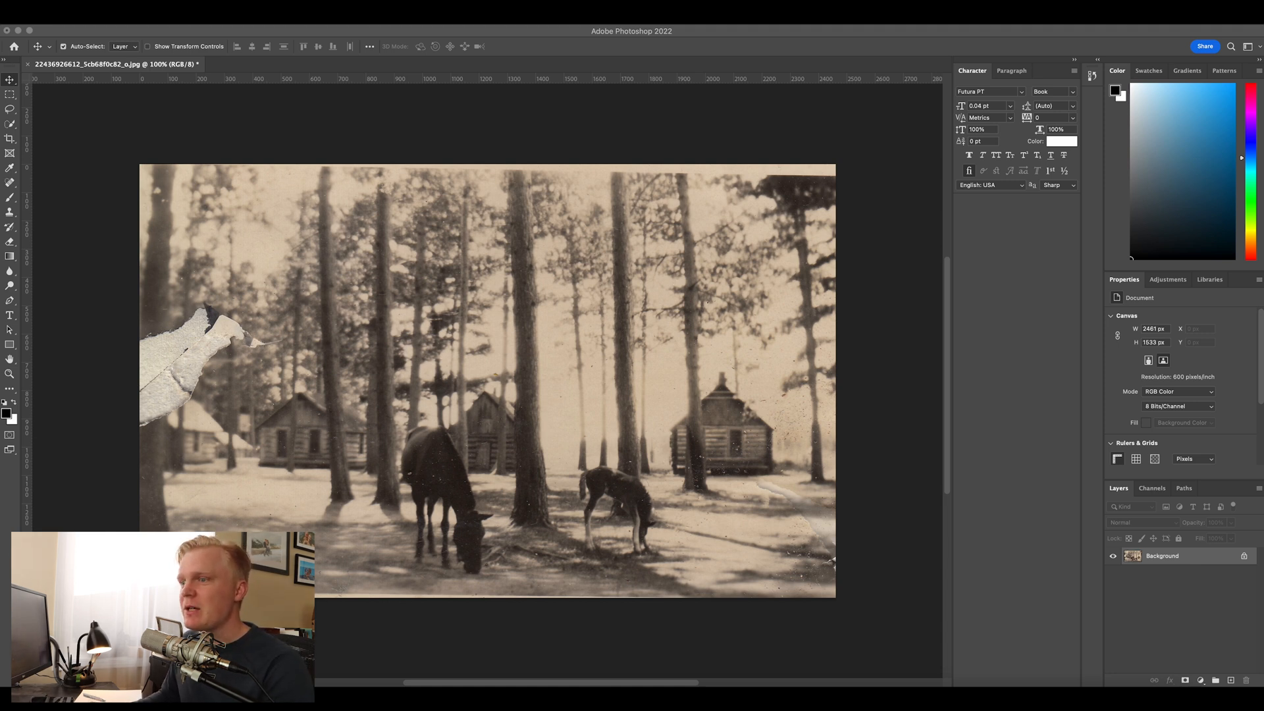
mouse_move(419, 233)
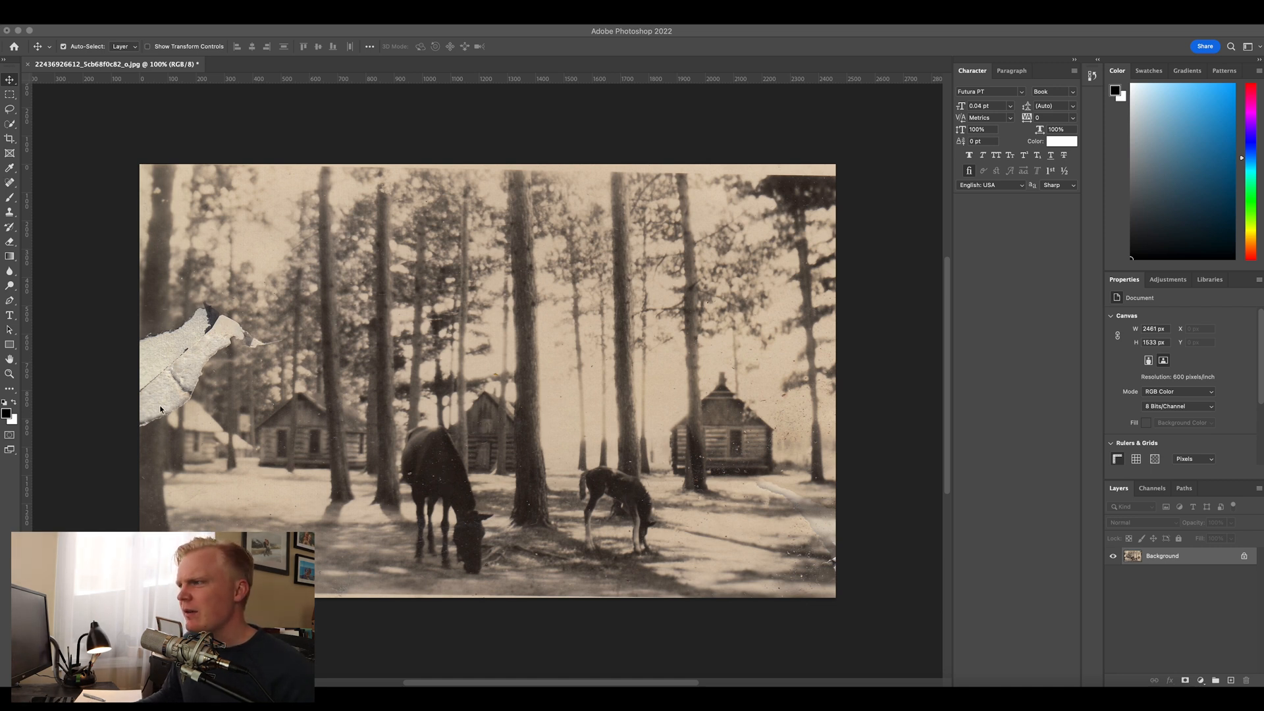
mouse_move(149, 390)
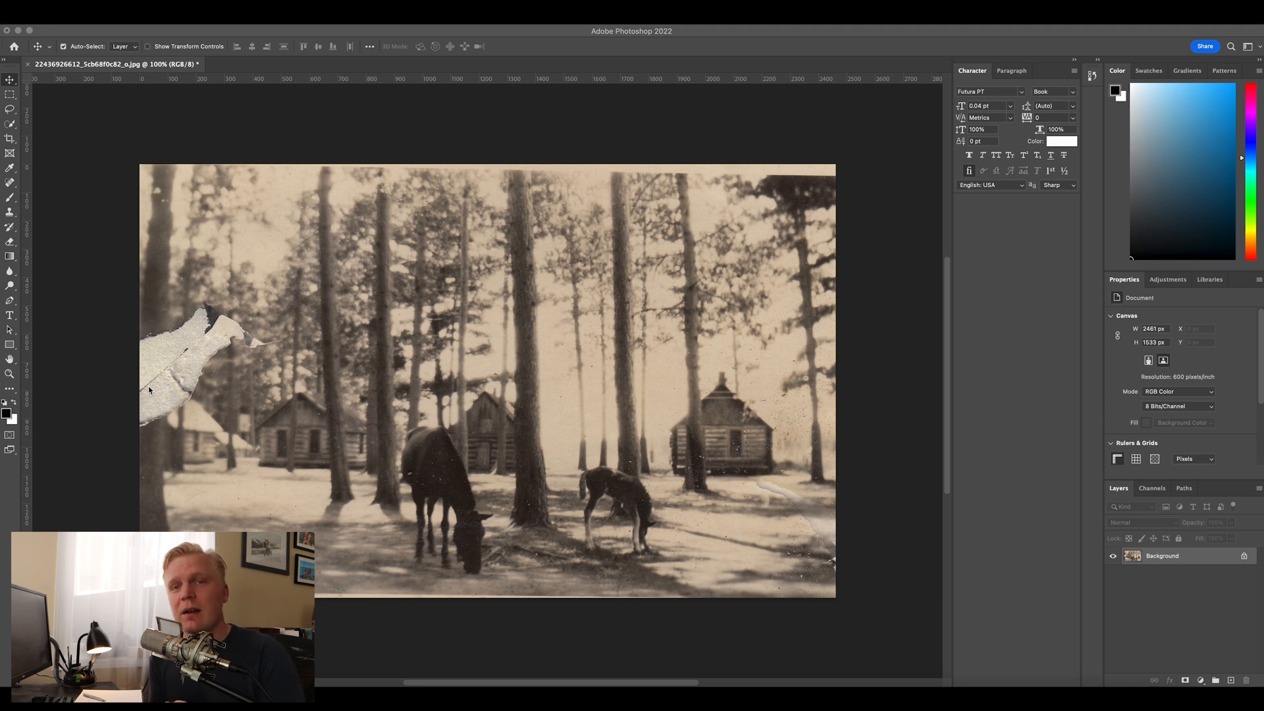
mouse_move(153, 282)
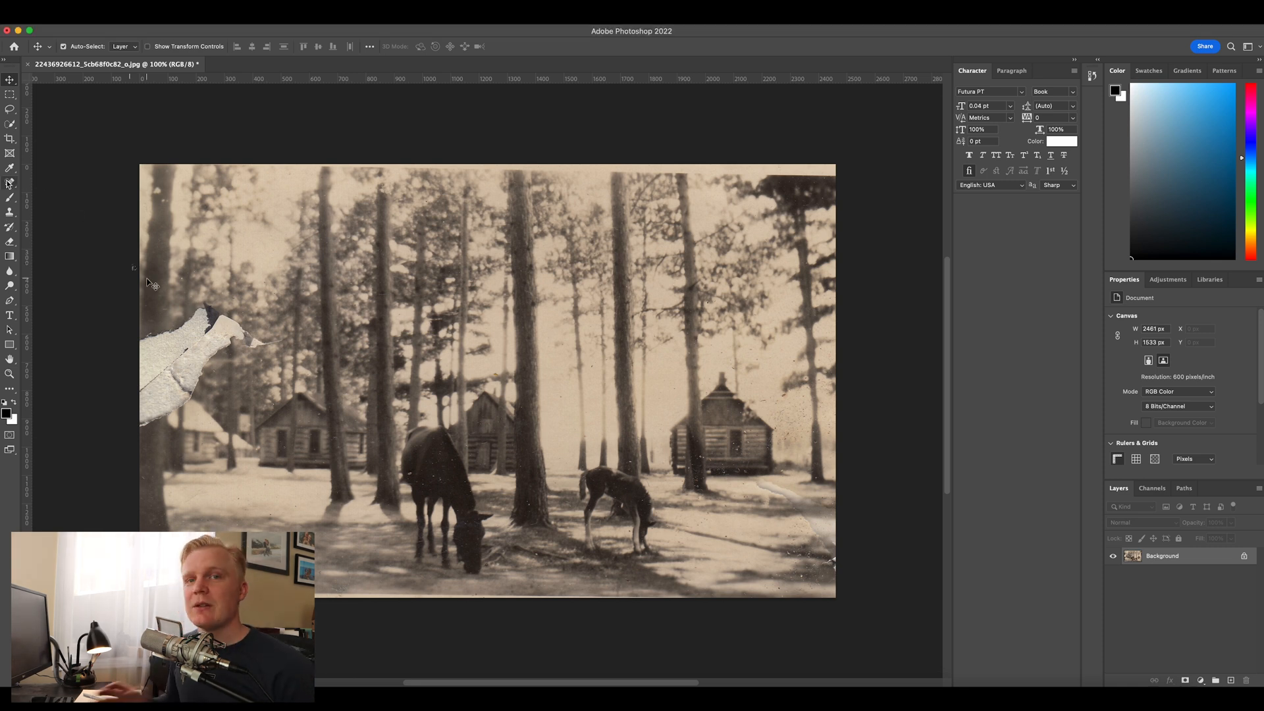
mouse_move(10, 168)
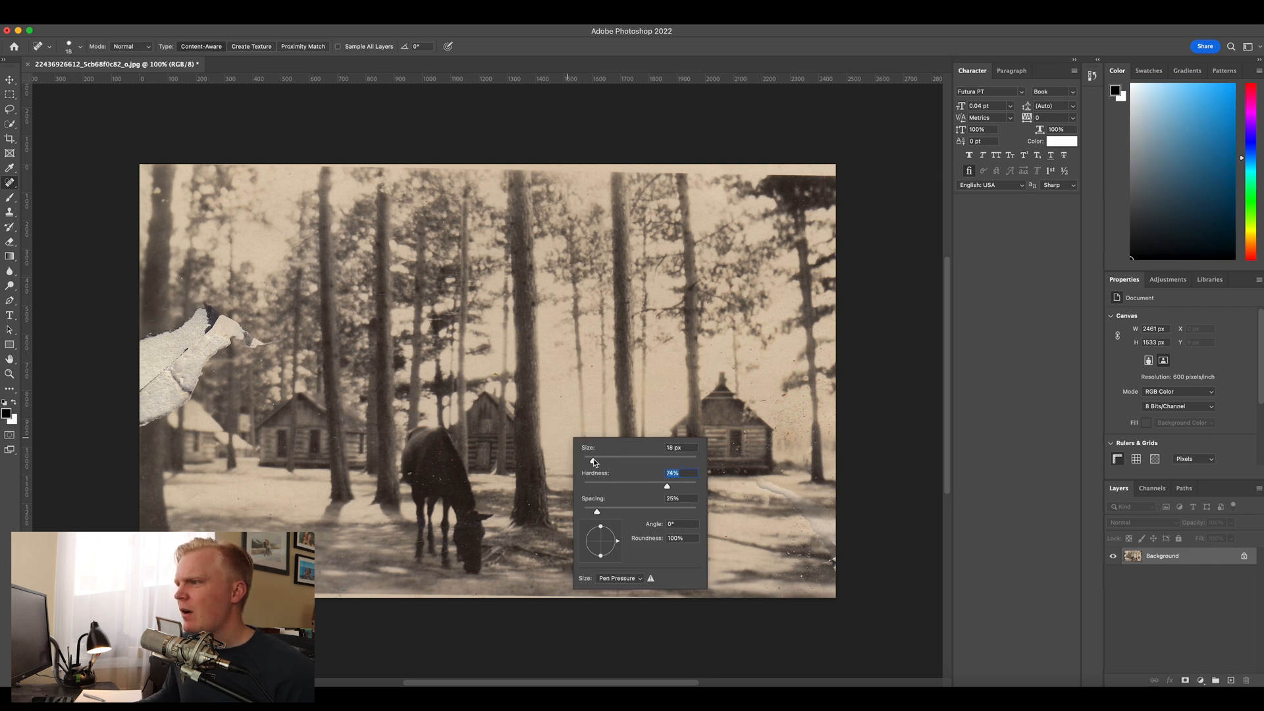
Step: Size the Spot Healing Brush and heal the specks and the scratch near the bottom edge
click(676, 448)
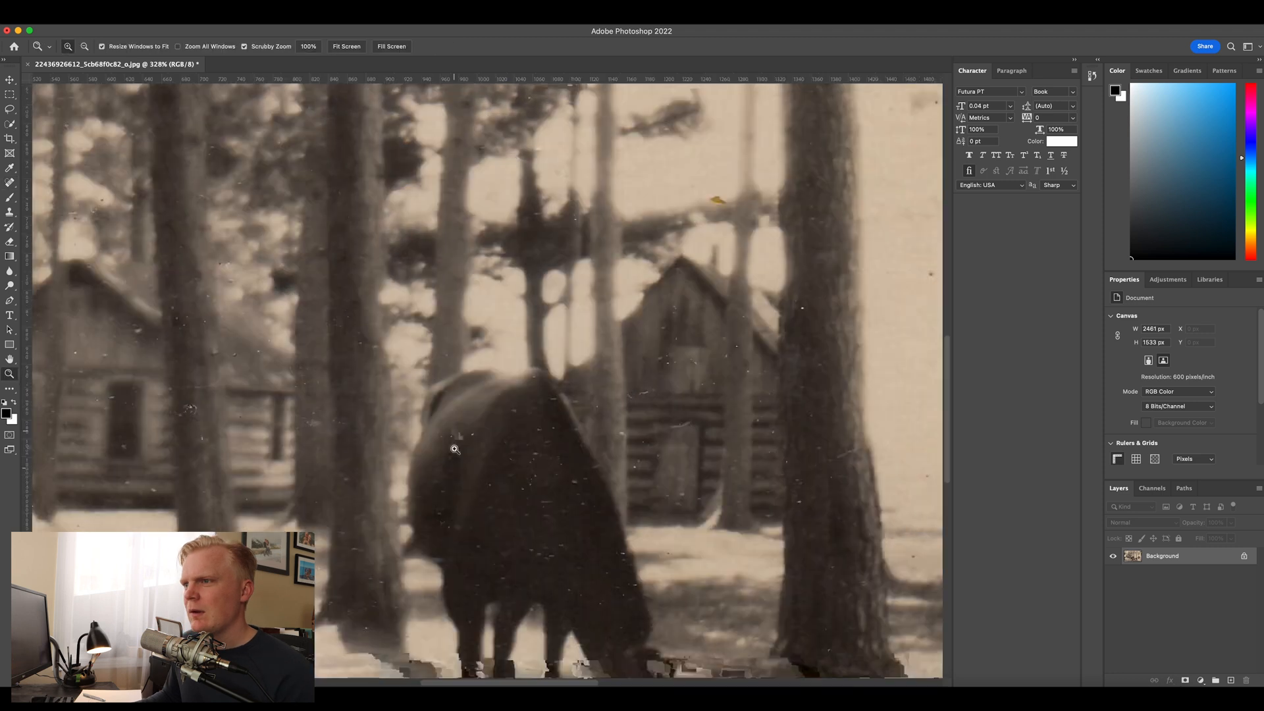
click(10, 124)
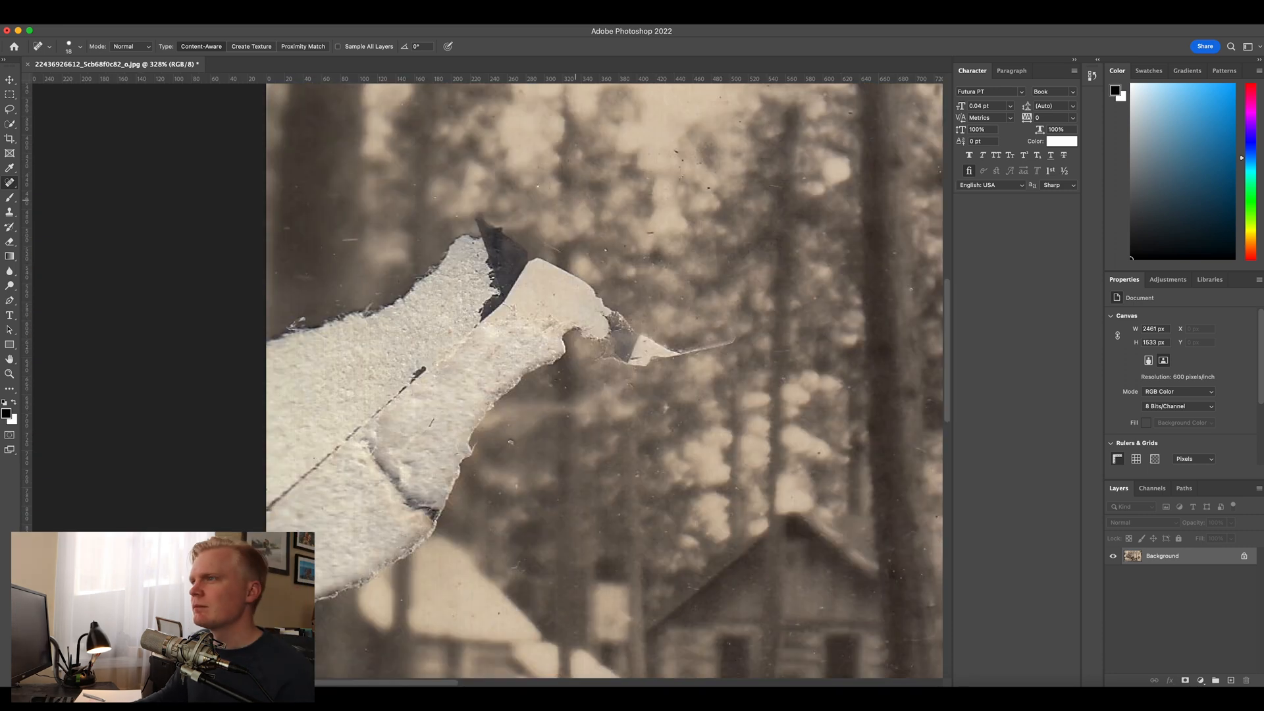
scroll(down, 3)
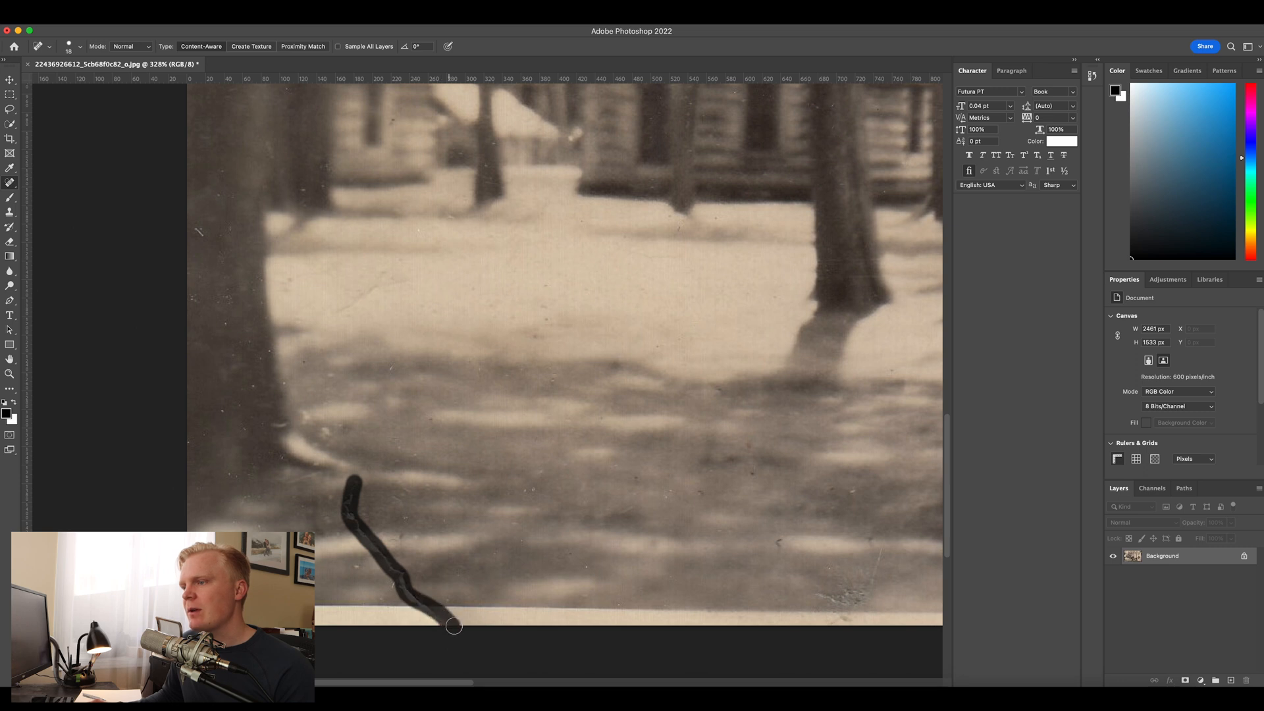
click(454, 627)
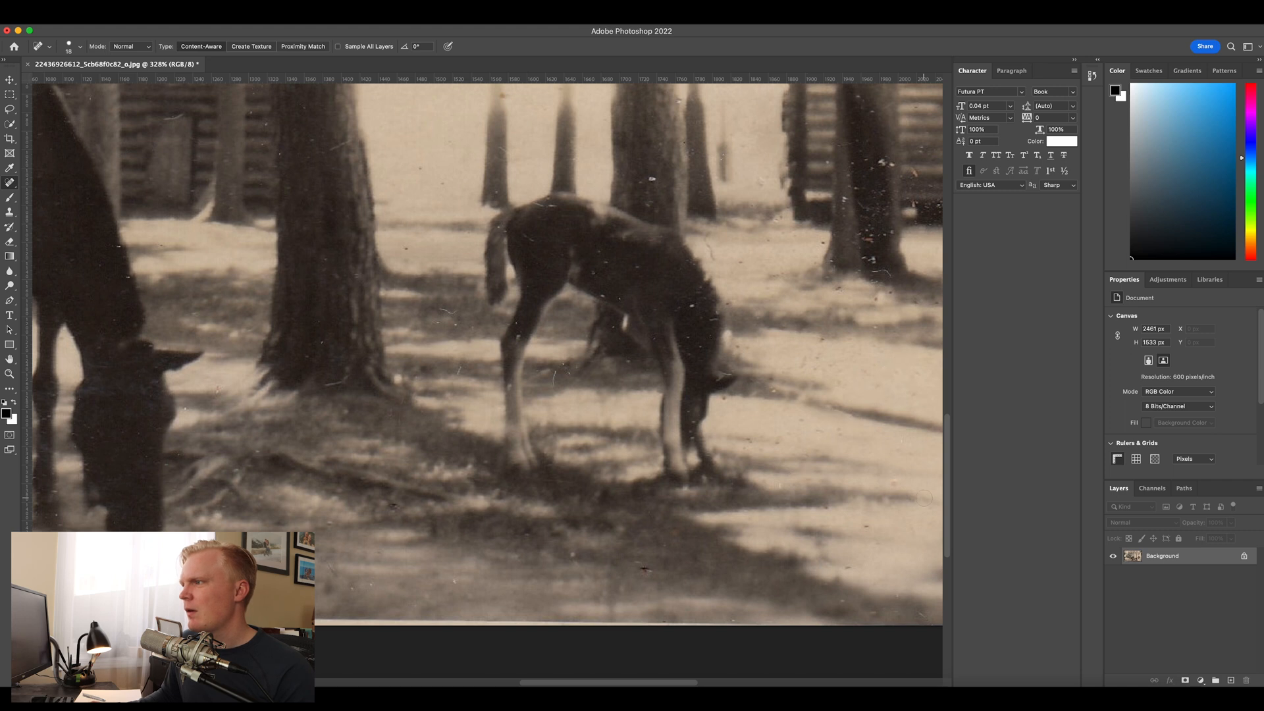
scroll(right, 3)
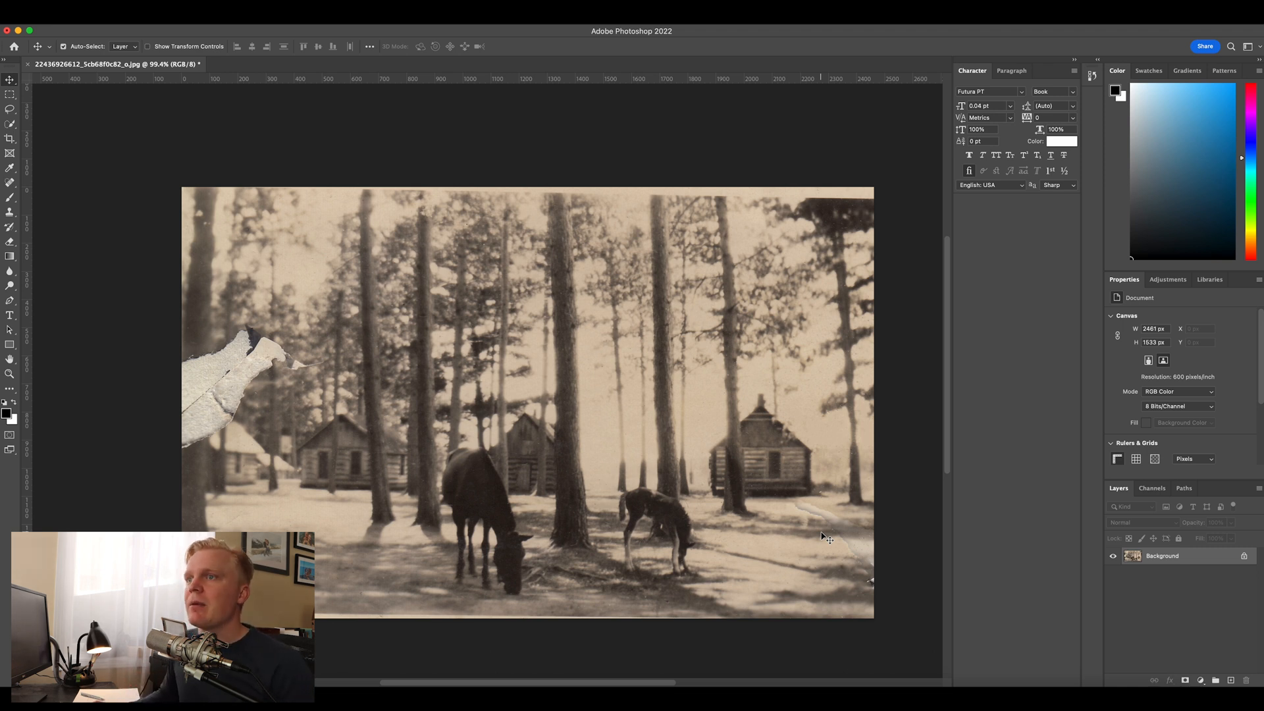
mouse_move(253, 225)
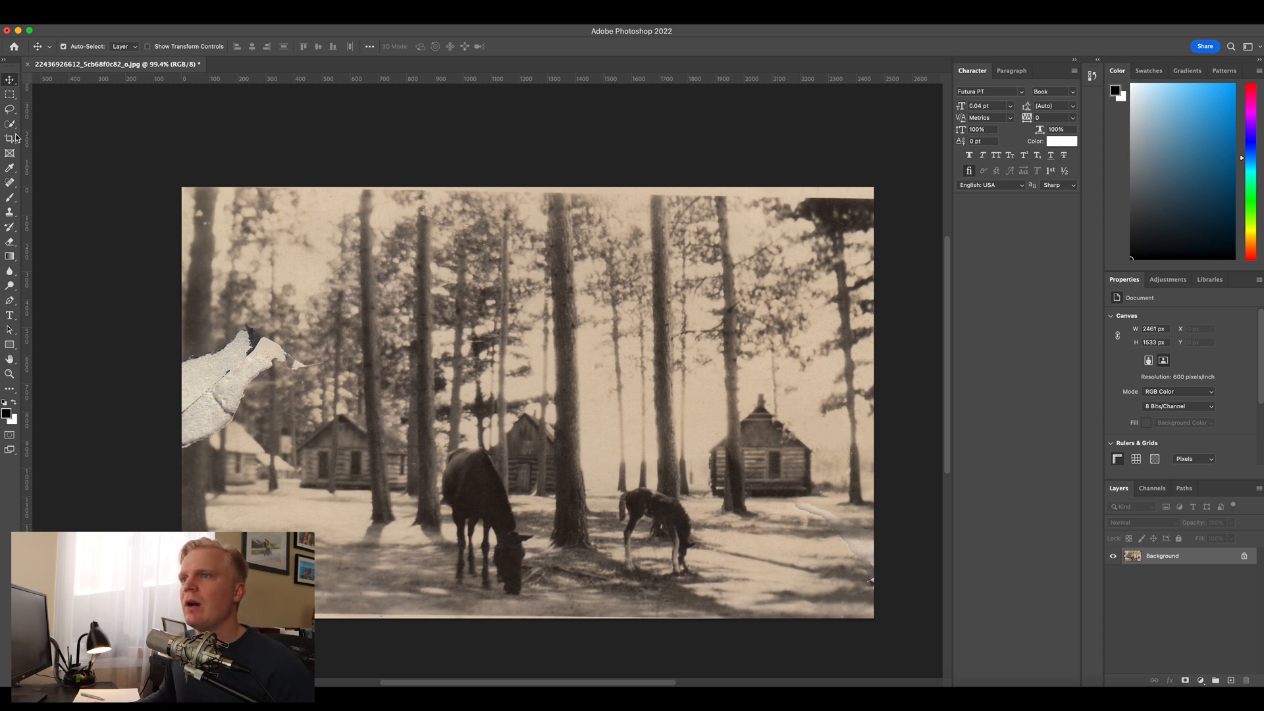
Step: Quick-select the torn white patch over the trees on the left
click(10, 127)
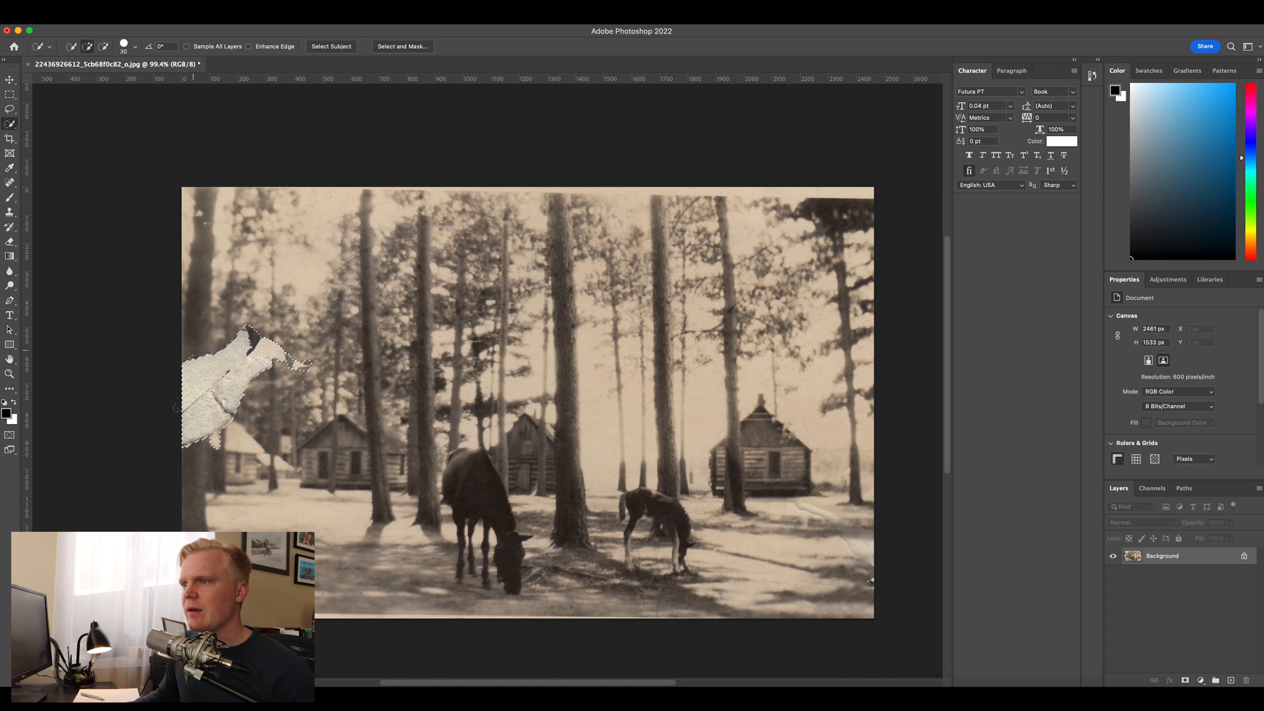
click(10, 80)
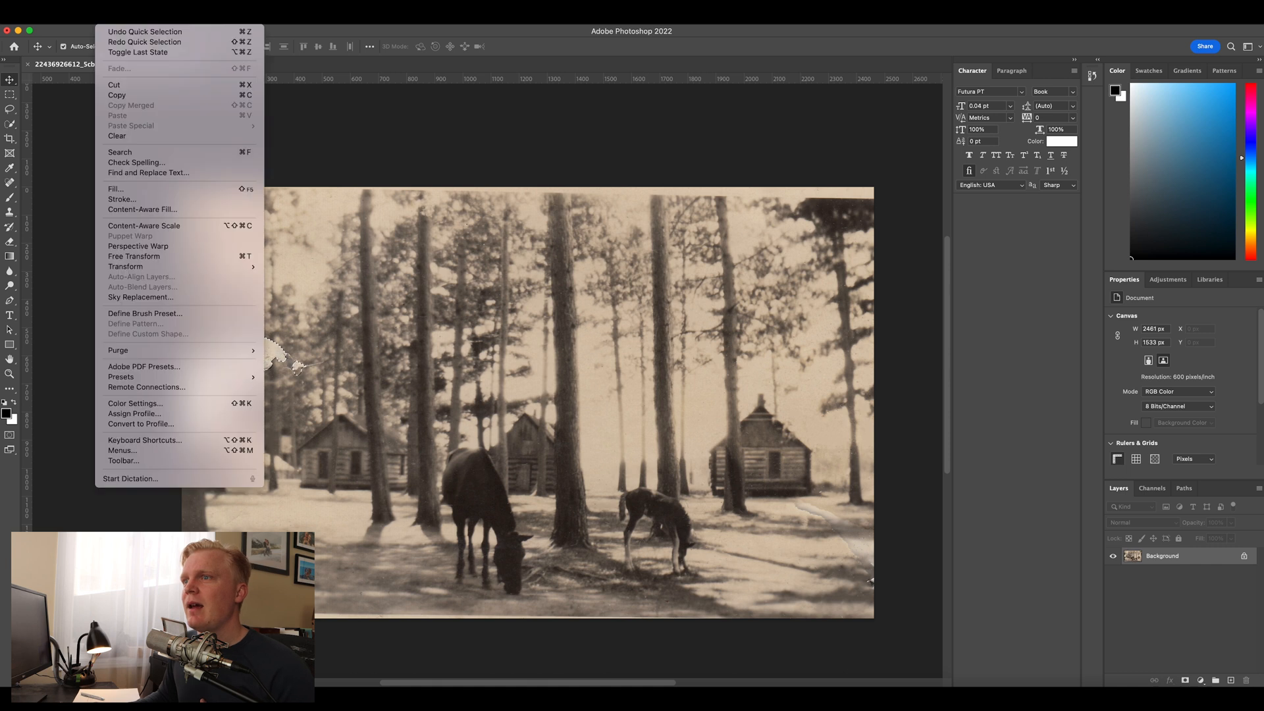
mouse_move(142, 209)
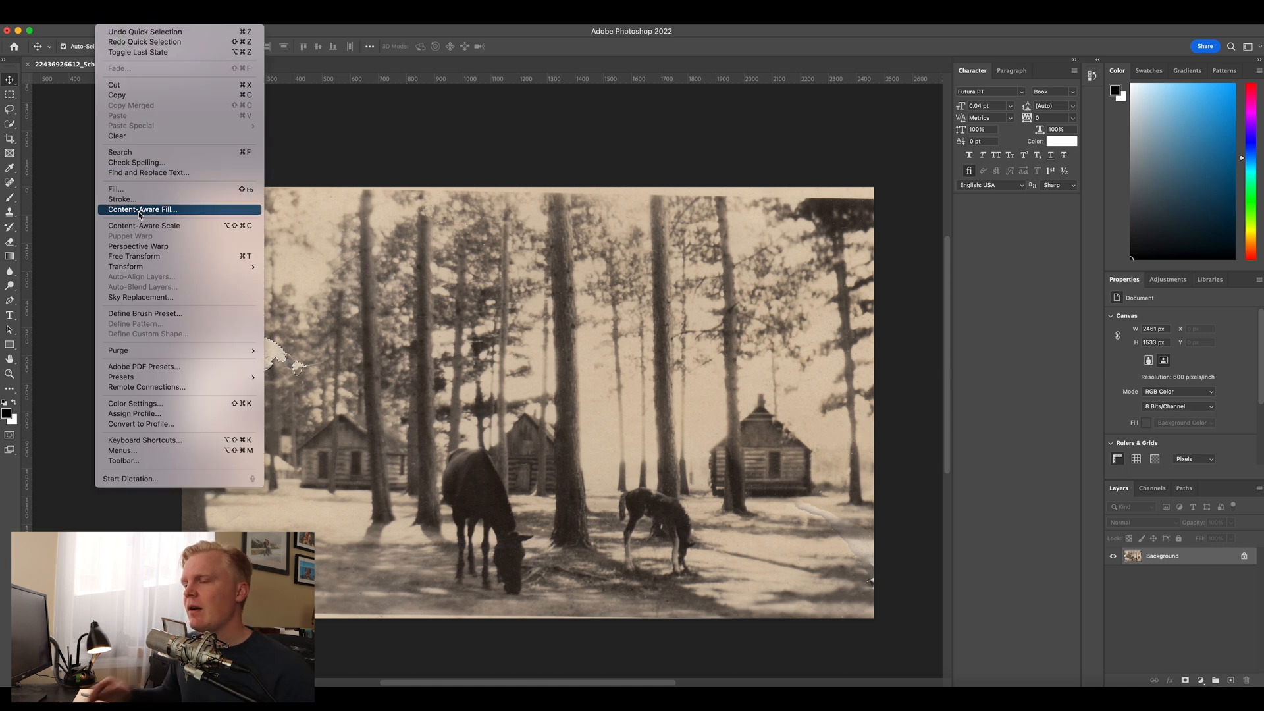
Step: Apply Content-Aware Fill to the torn patch, output to a new layer
click(143, 209)
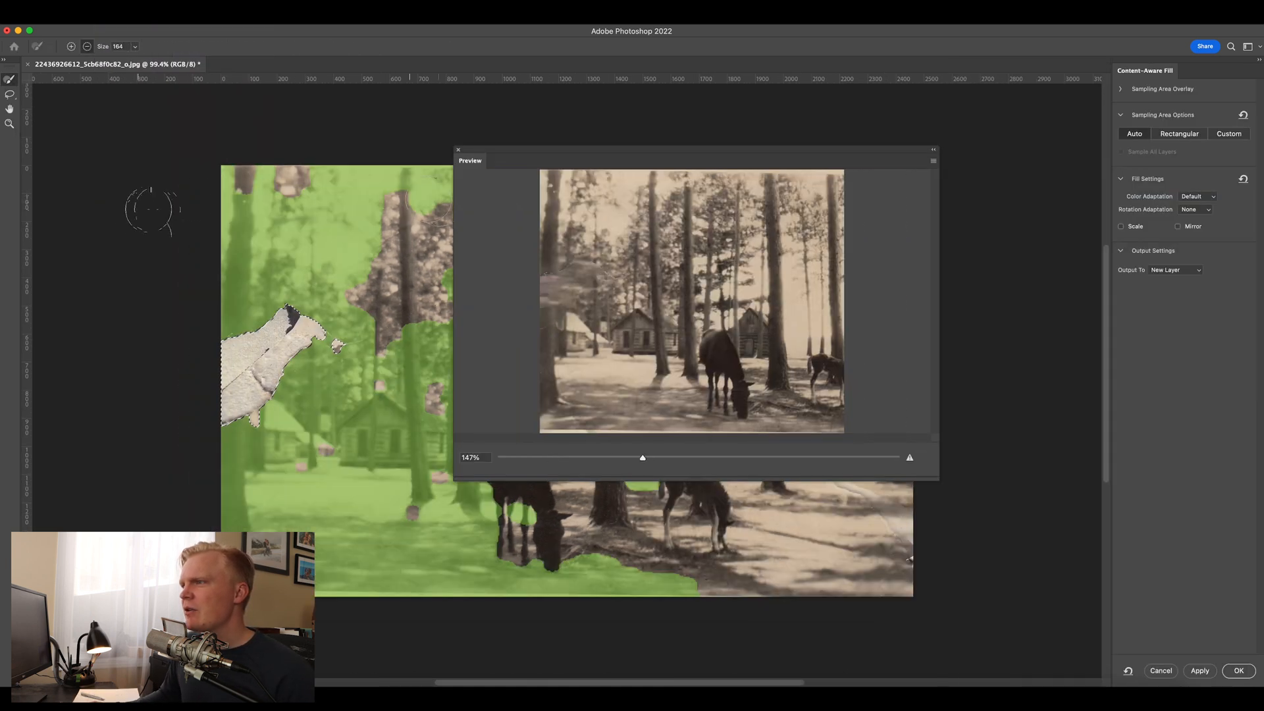
drag(642, 458, 550, 458)
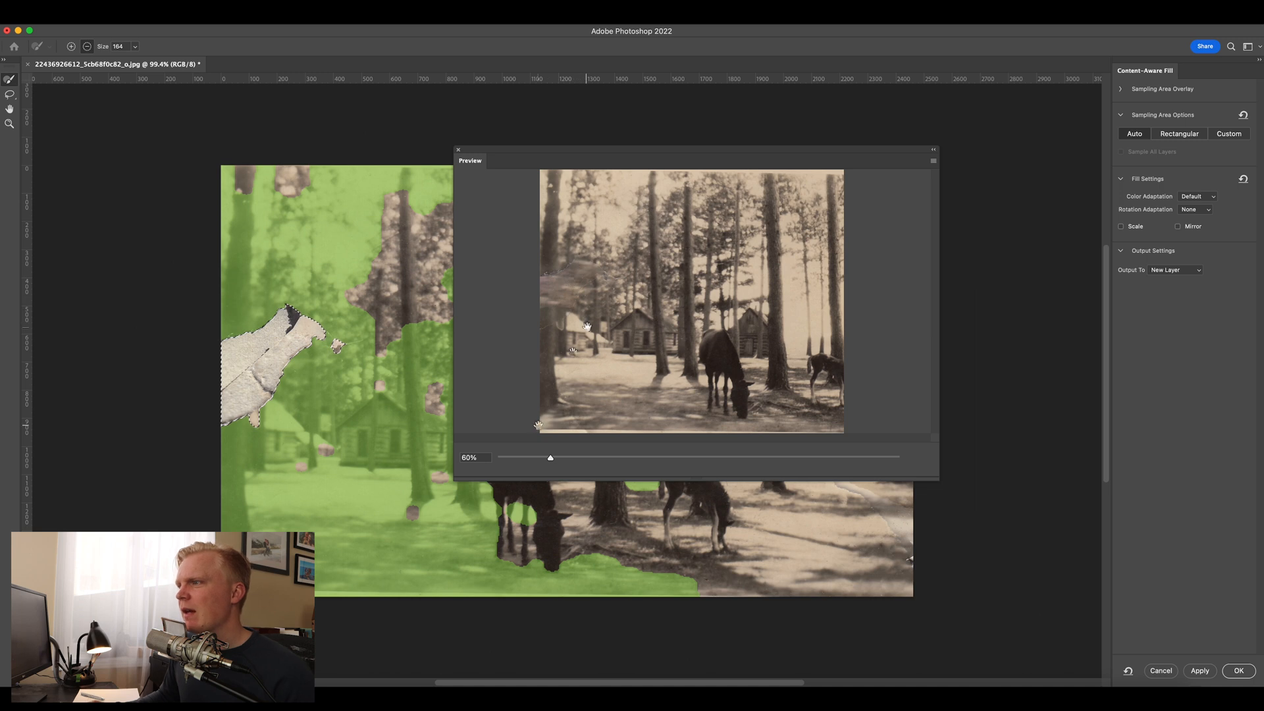
drag(550, 457, 506, 457)
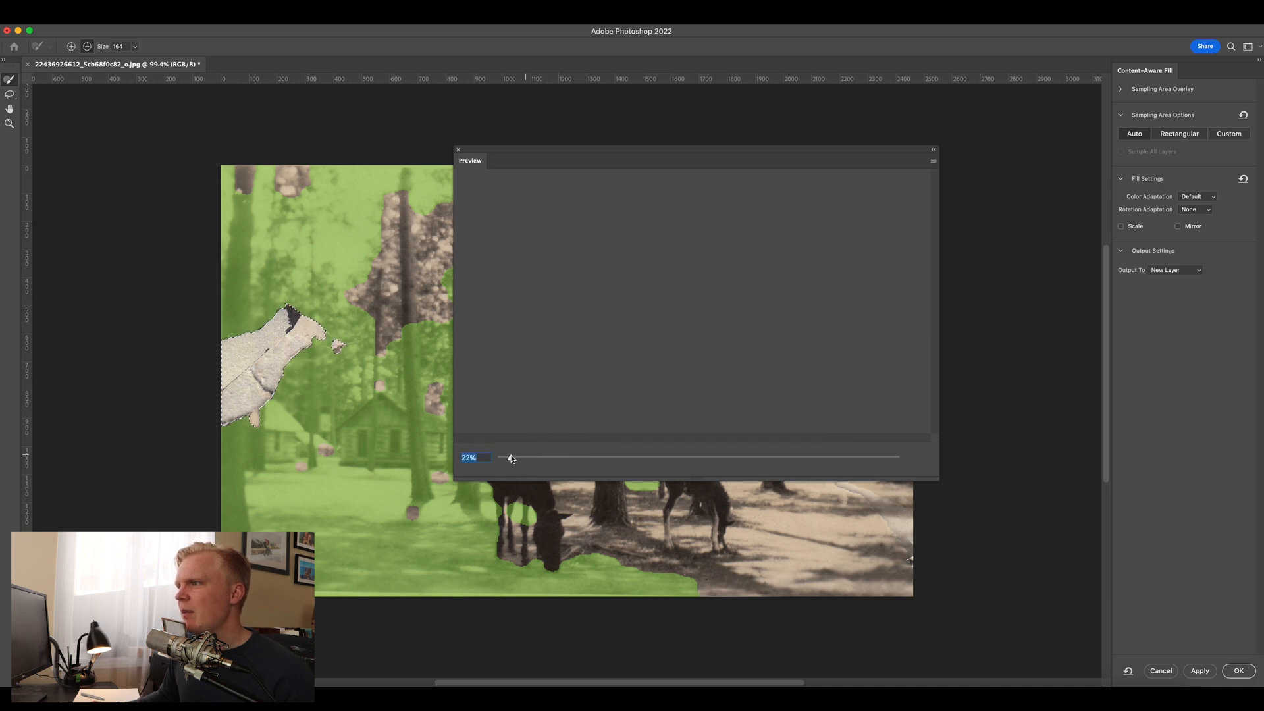
drag(509, 459, 586, 458)
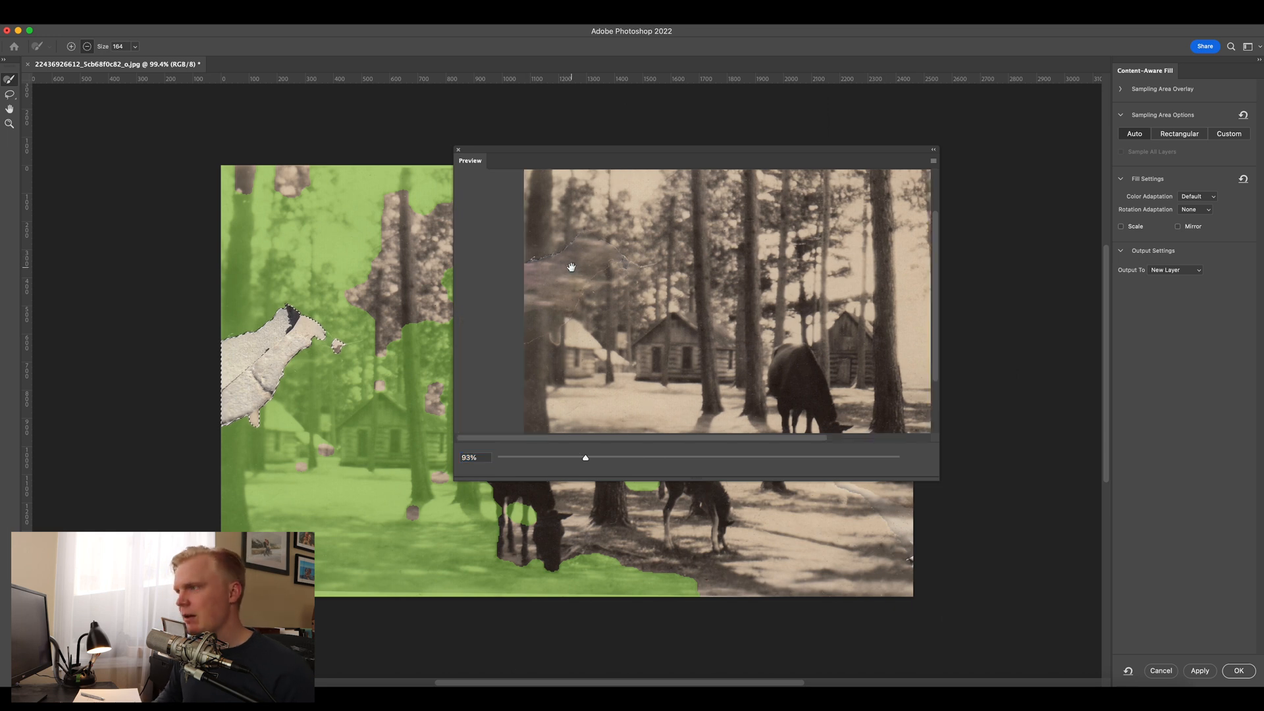
click(1237, 670)
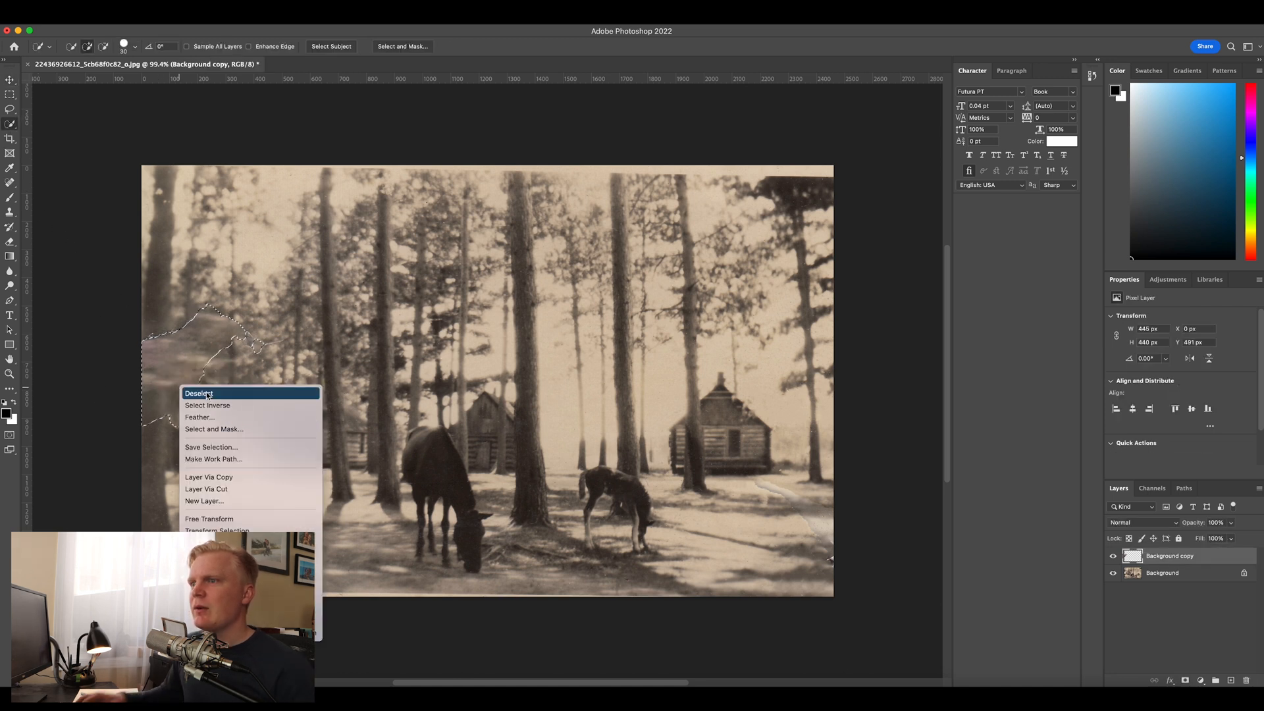
Step: Deselect the filled patch and zoom in to inspect it for blotches
click(199, 394)
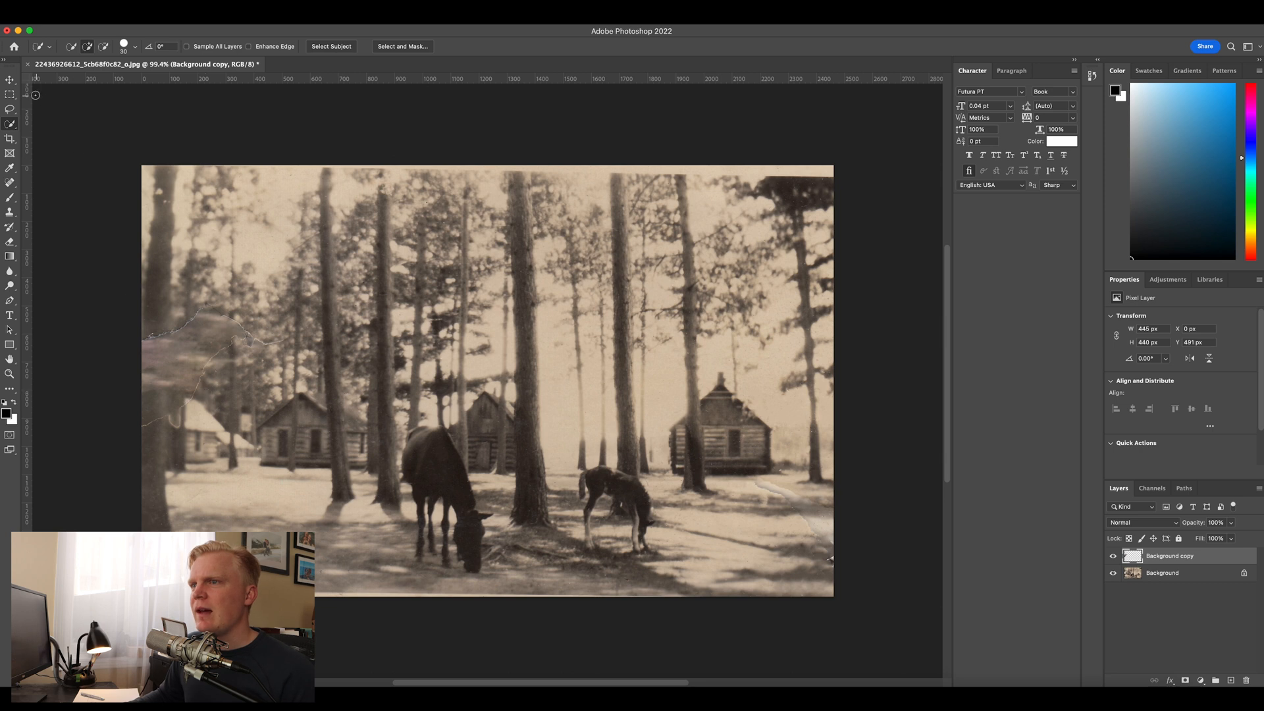
click(10, 80)
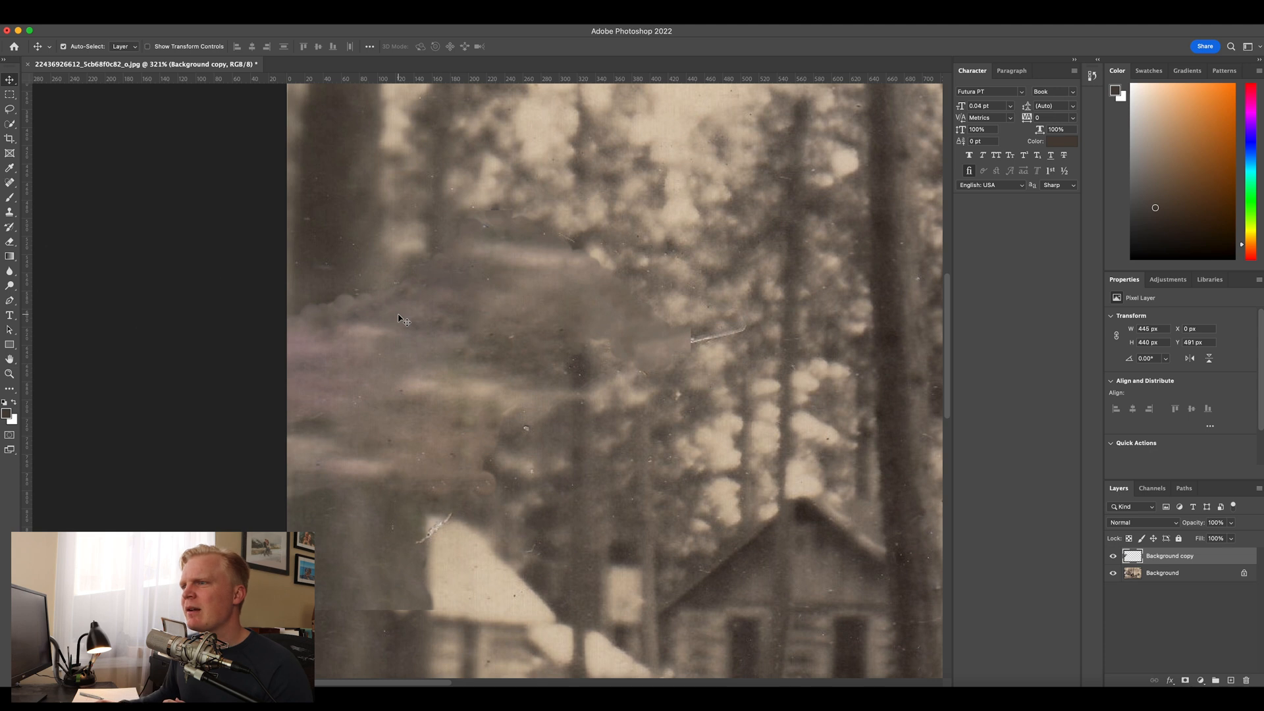
mouse_move(645, 322)
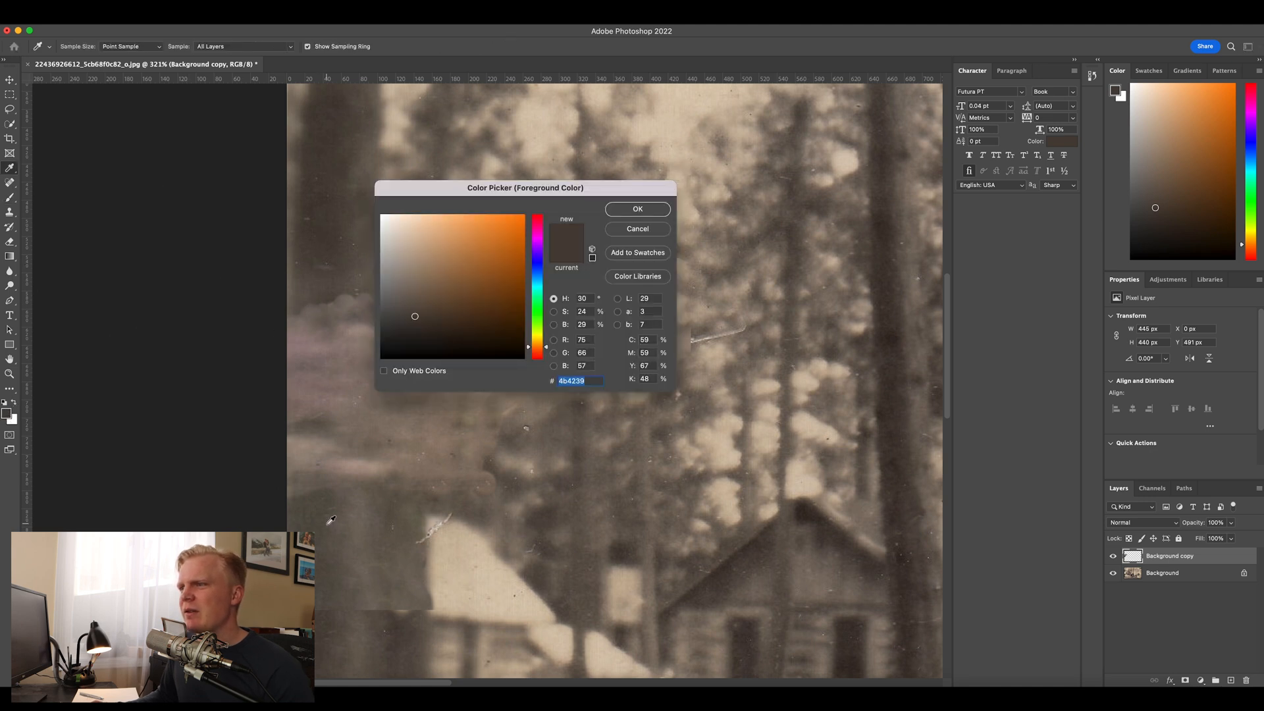
Step: Sample brown tones from the photo and brush over the blotchy smears in the trees
click(405, 311)
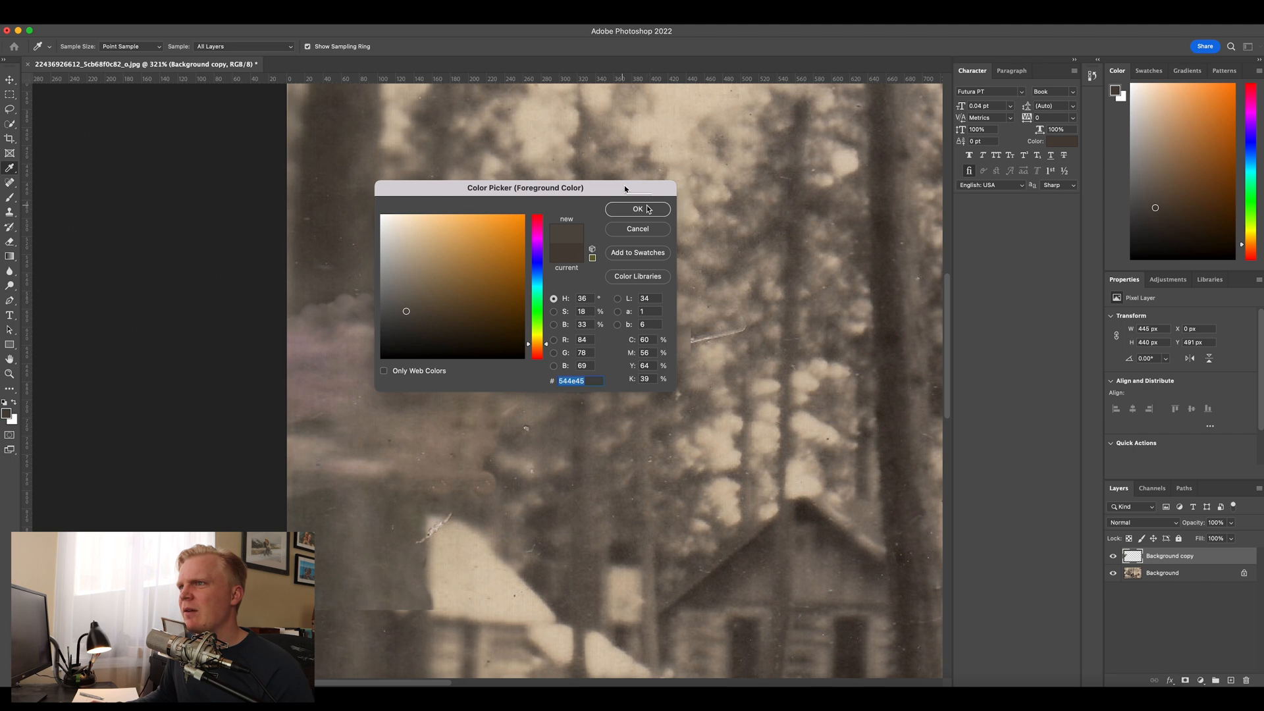
mouse_move(373, 500)
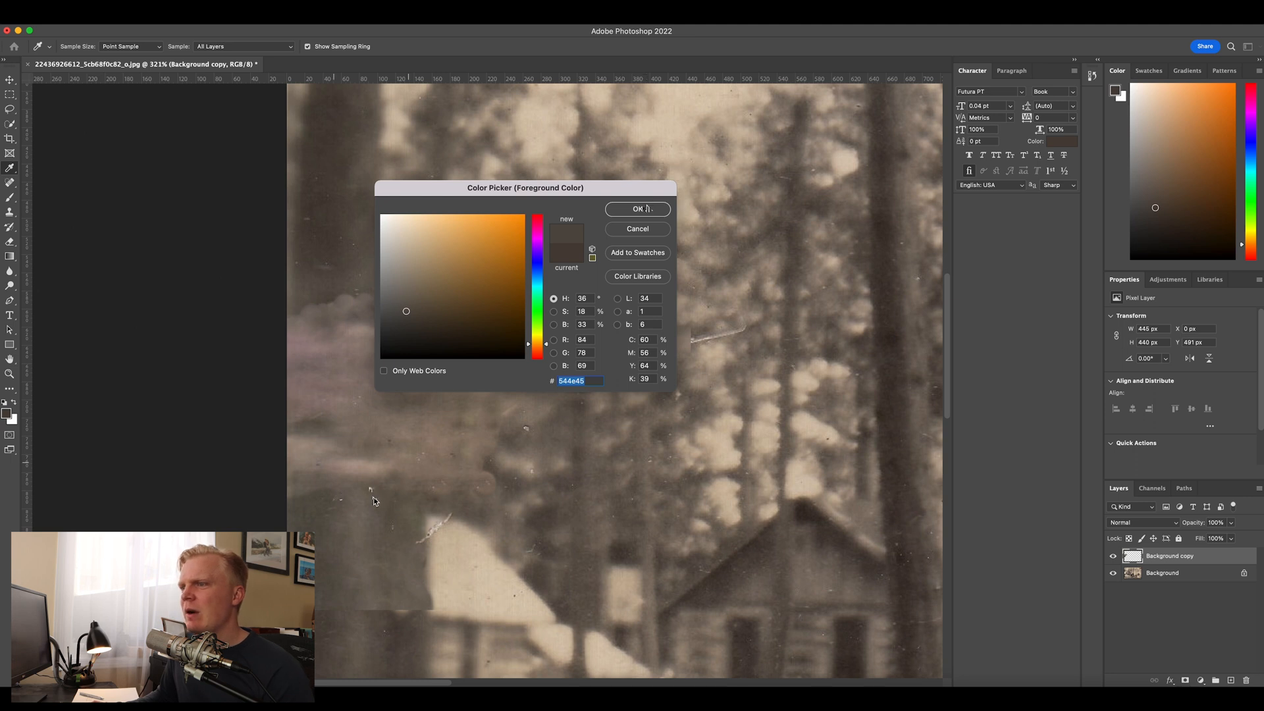
click(407, 304)
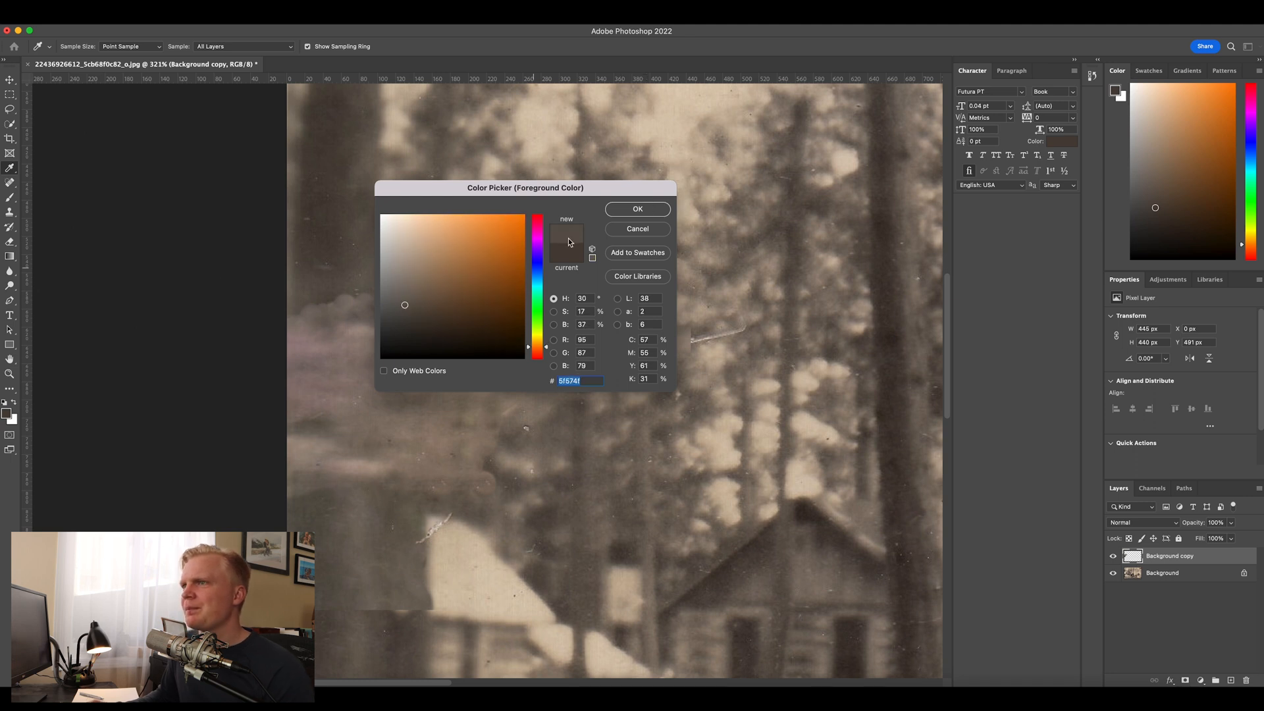
click(637, 210)
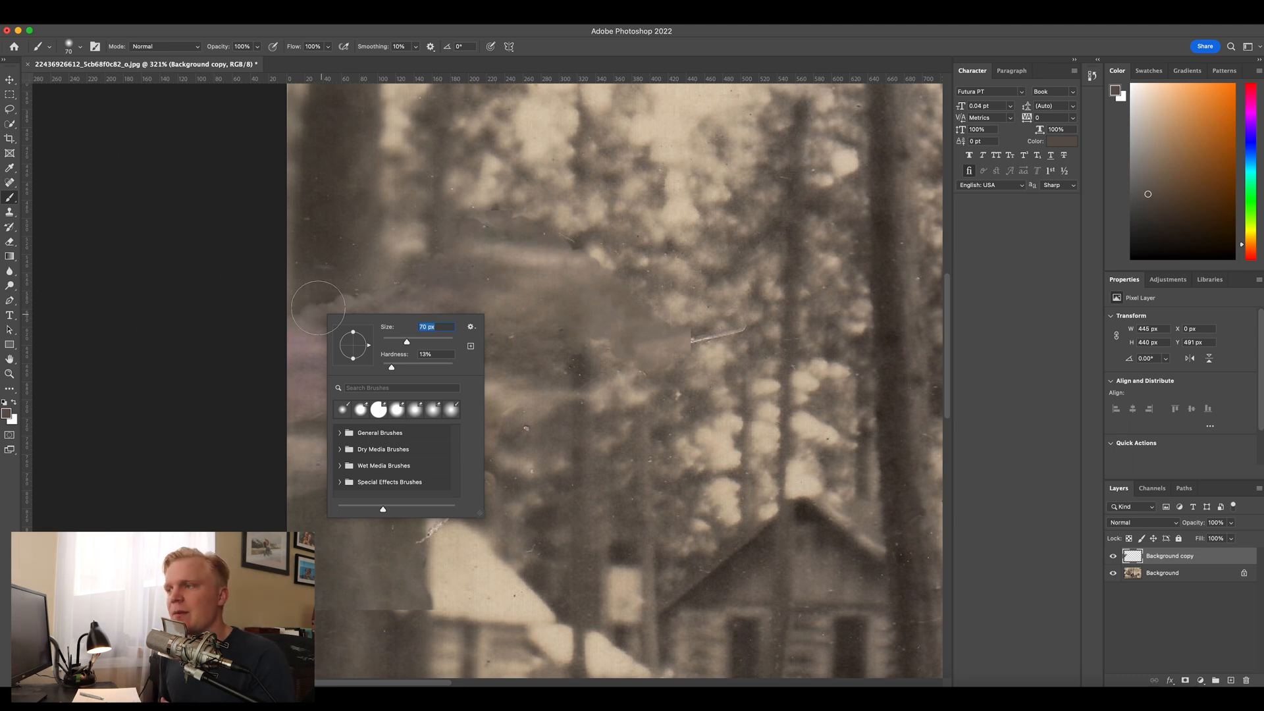
click(315, 346)
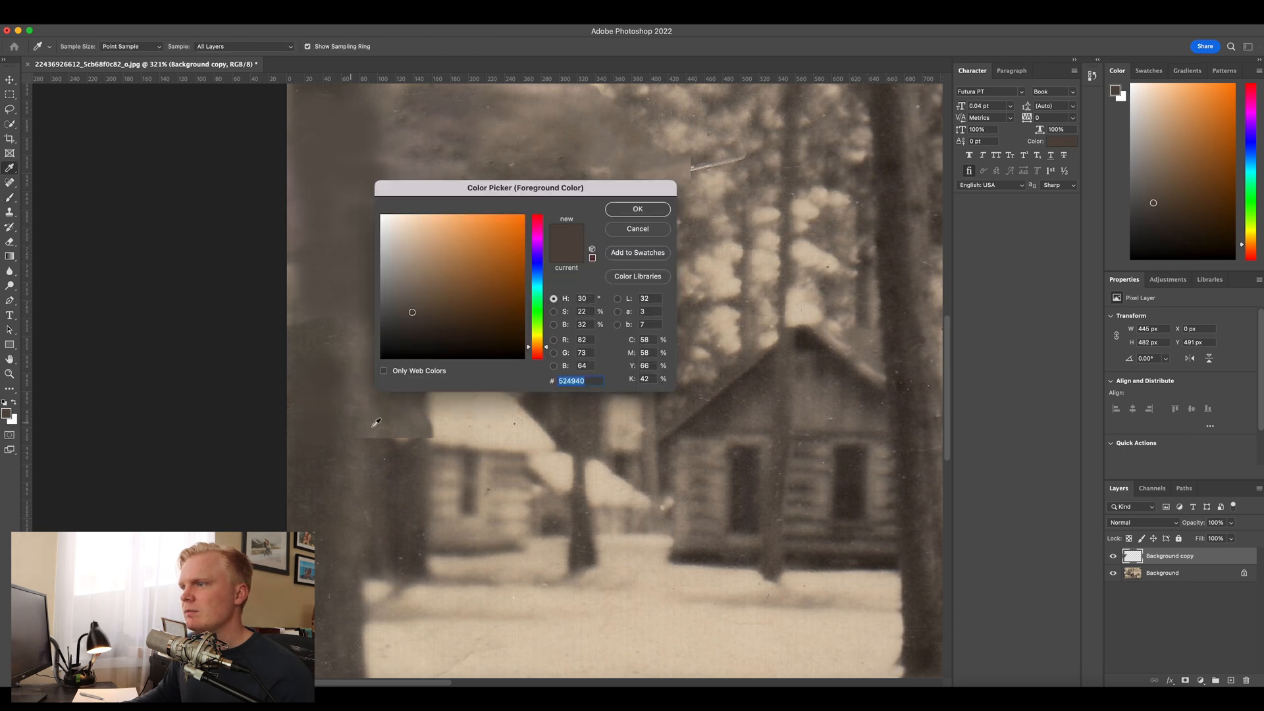
click(637, 210)
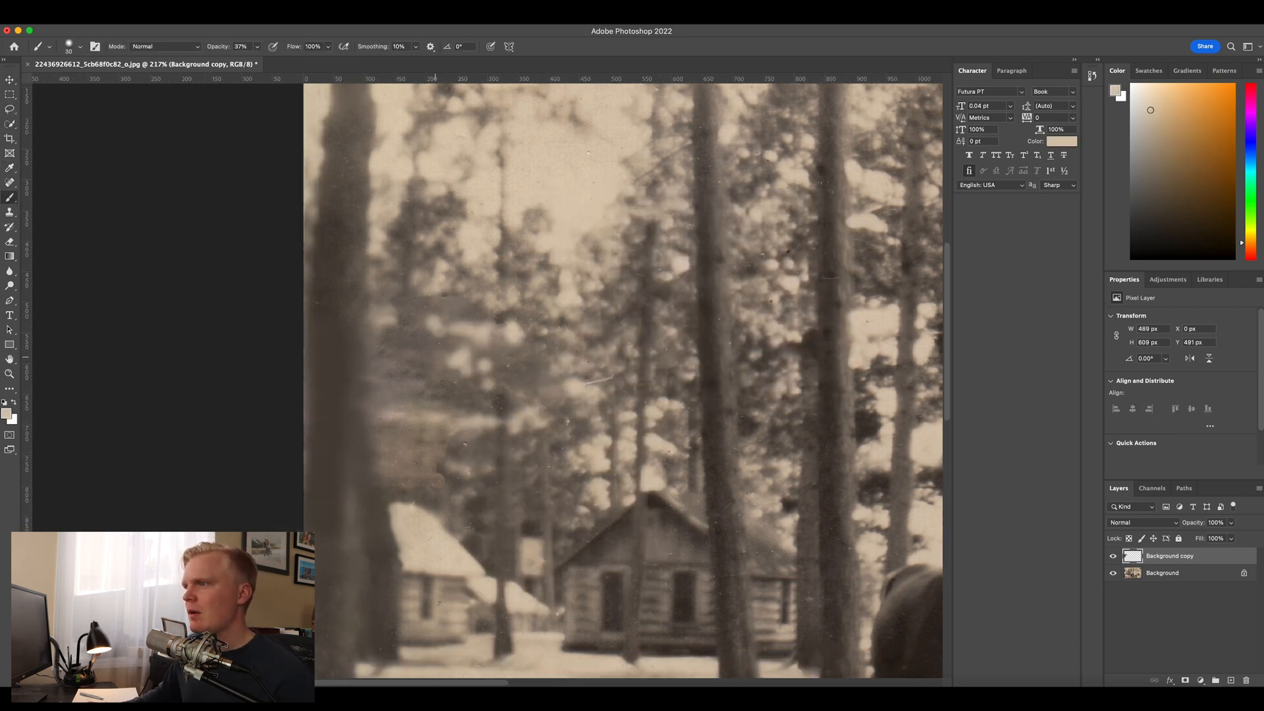
Step: Paint over a remaining scratch in the trees near the cabins
click(739, 339)
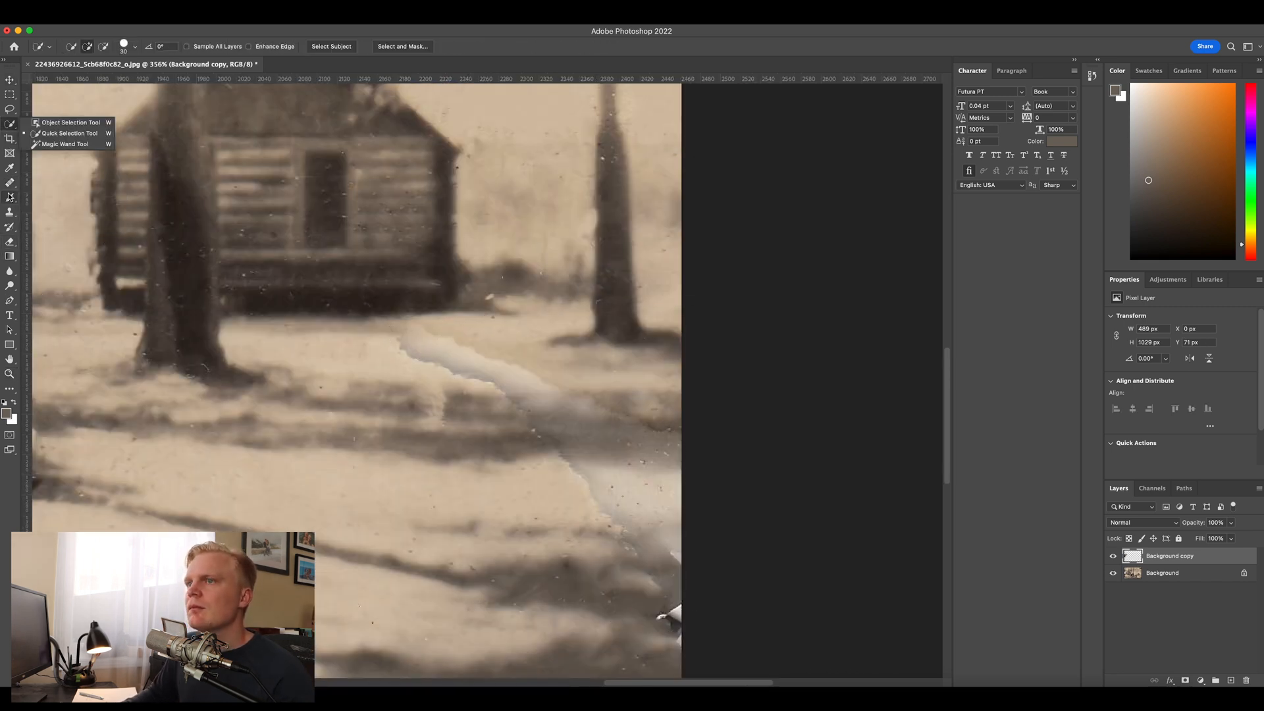
Step: Fit the whole photo on screen and unlock the background into Layer 0
click(11, 124)
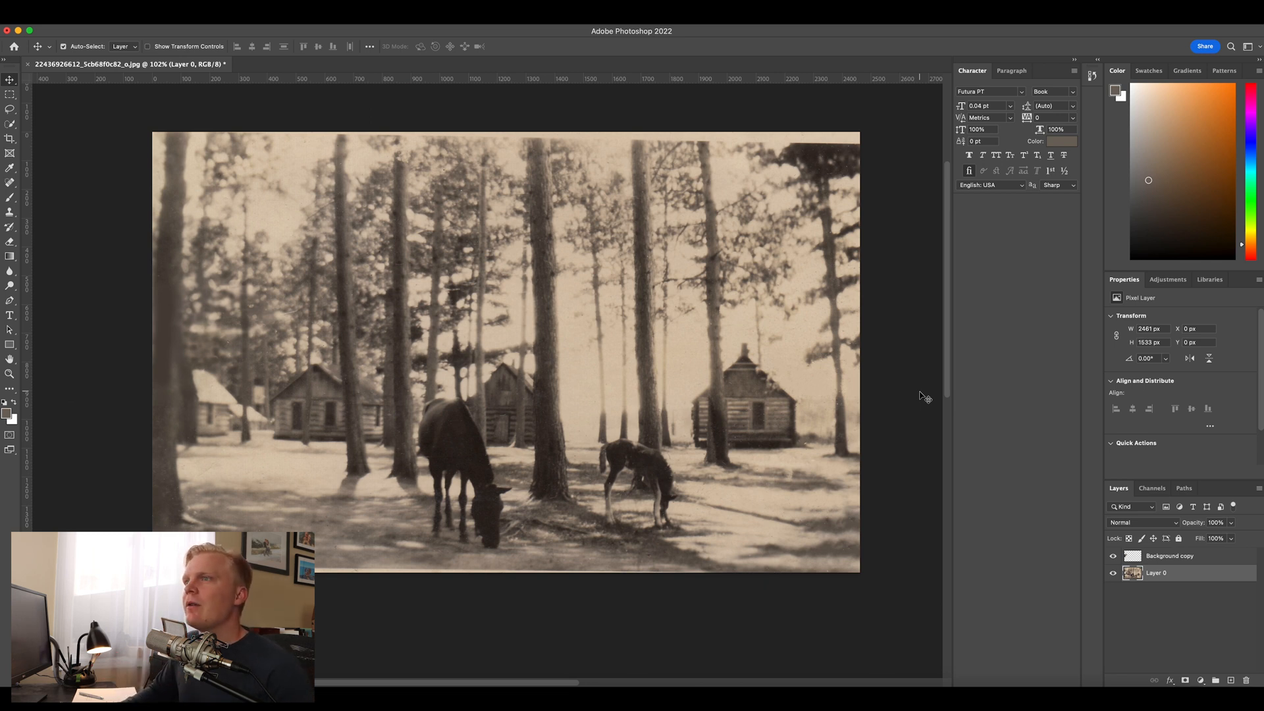
Step: Bring up Reduce Noise on Layer 0 and magnify its preview on the horse
click(266, 31)
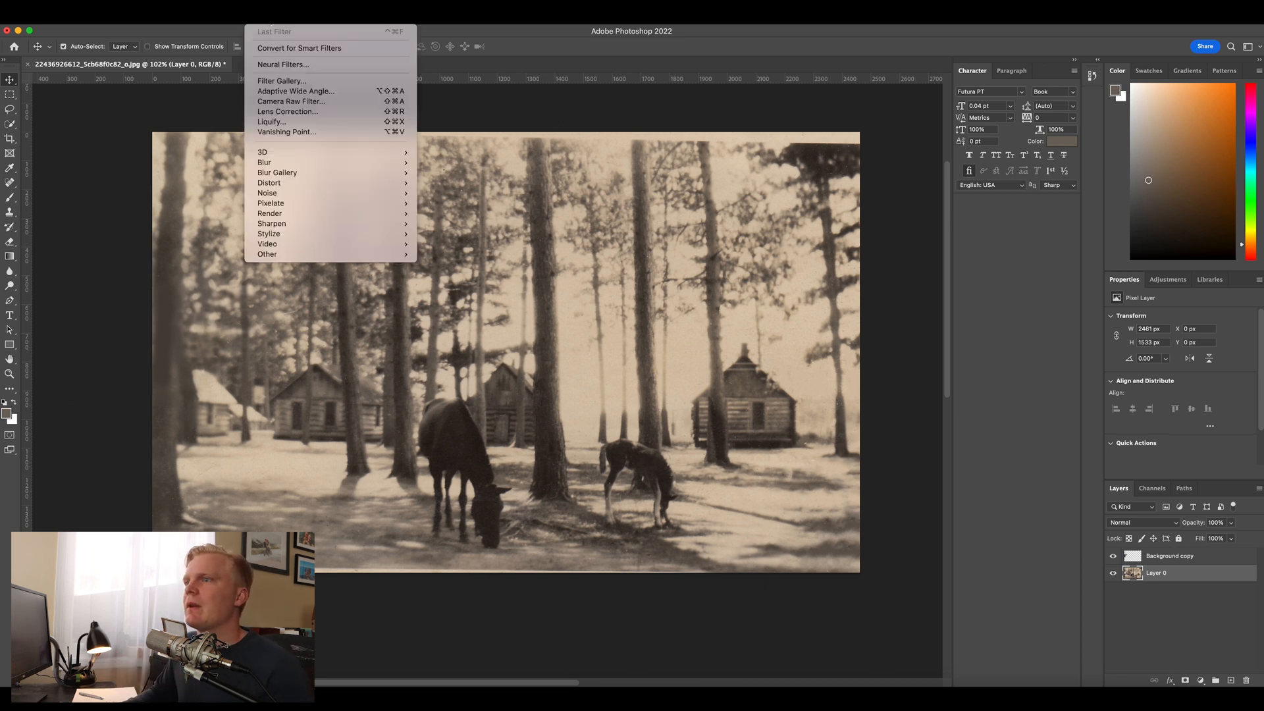
mouse_move(267, 192)
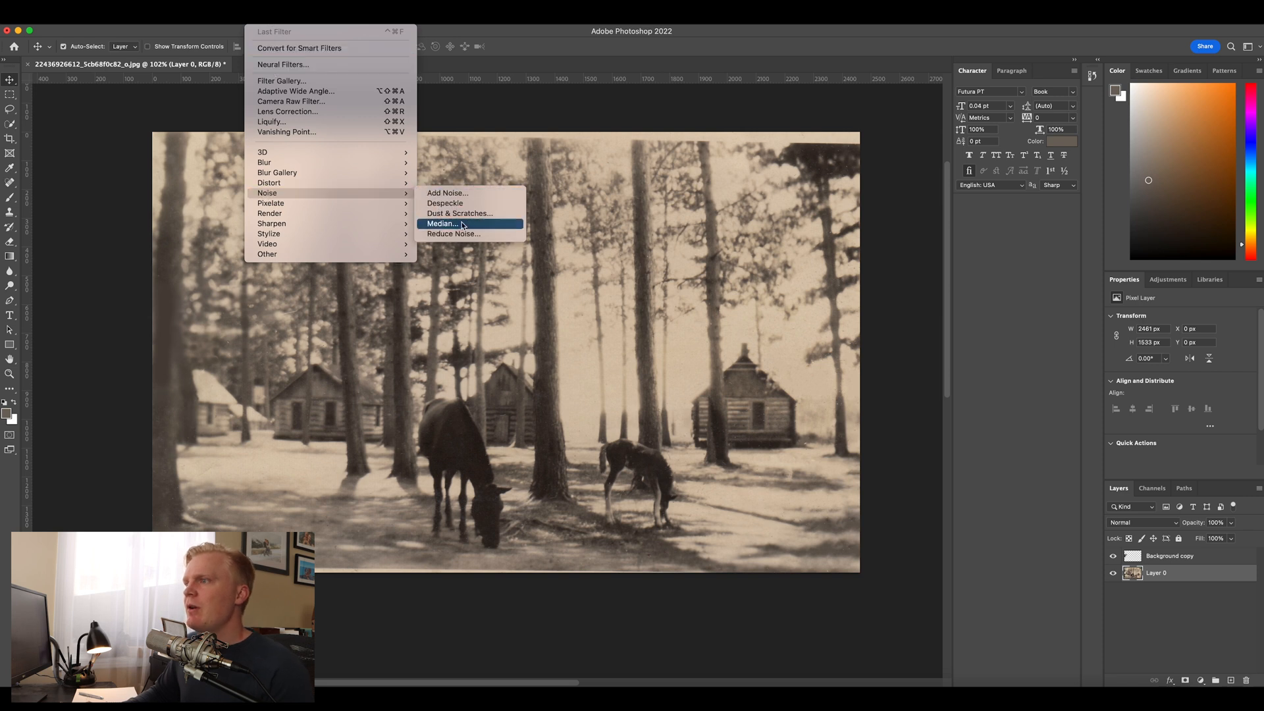
click(453, 234)
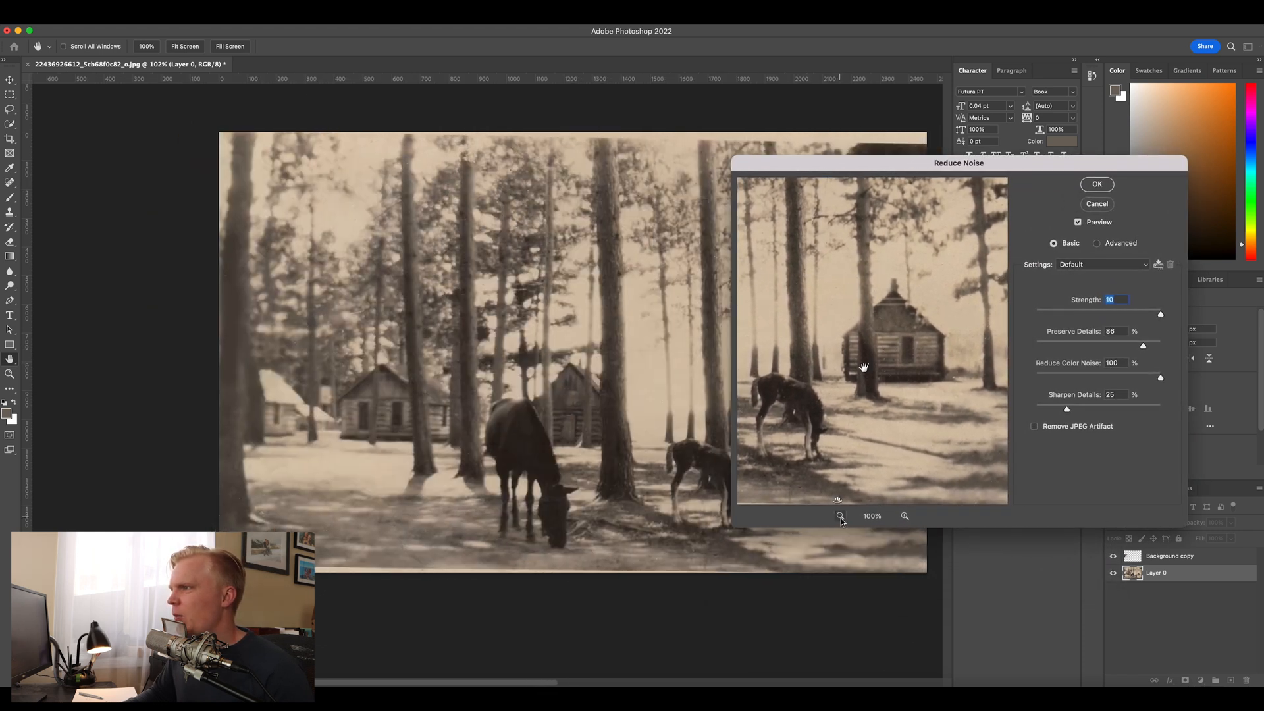
click(840, 516)
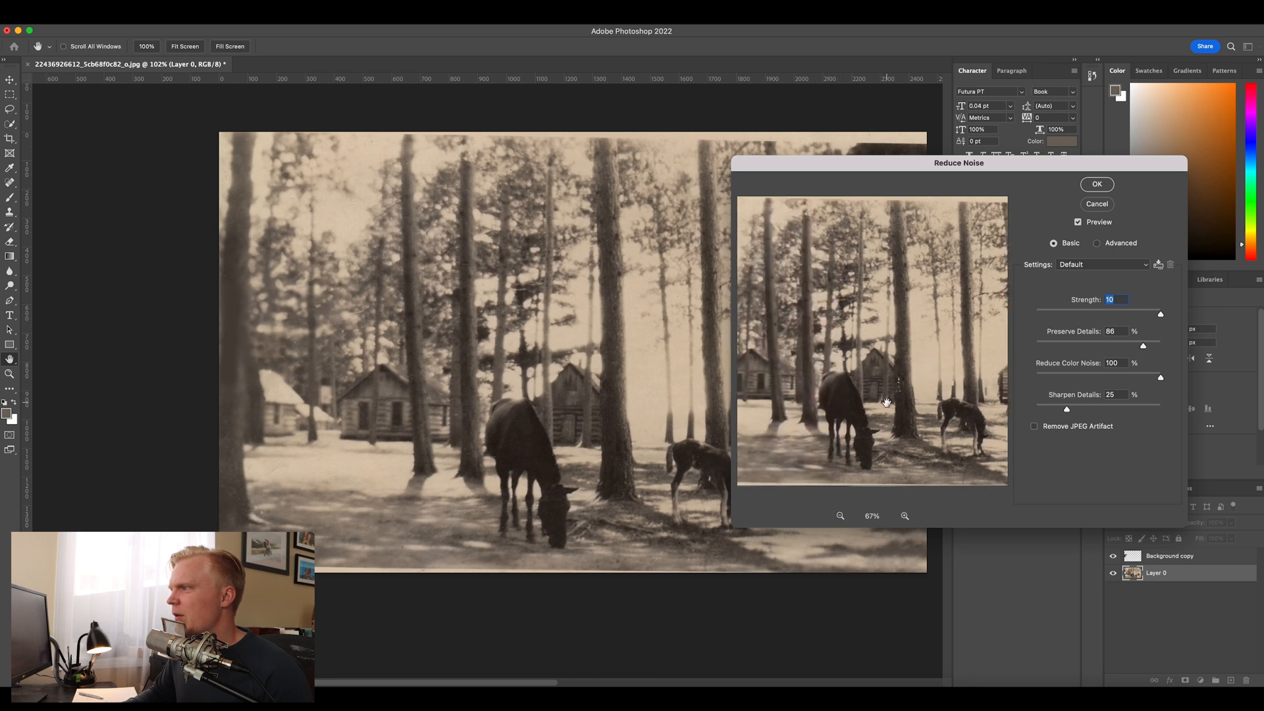
click(905, 516)
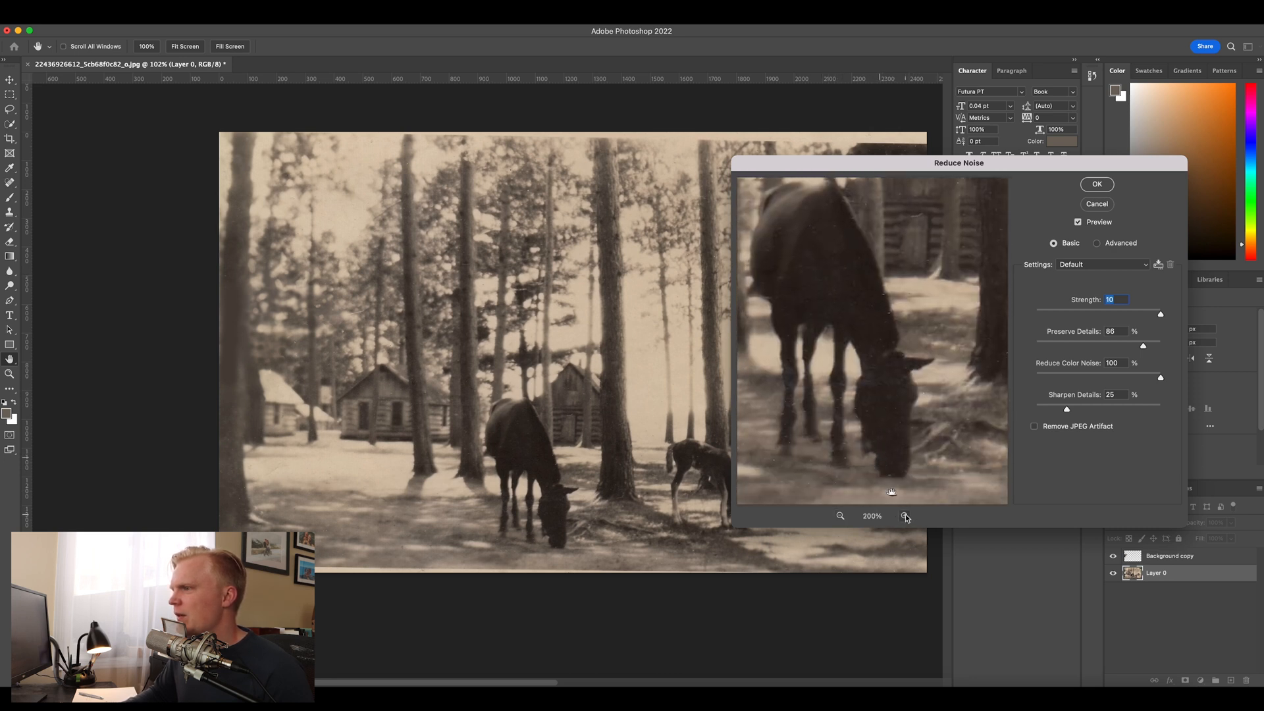
click(903, 516)
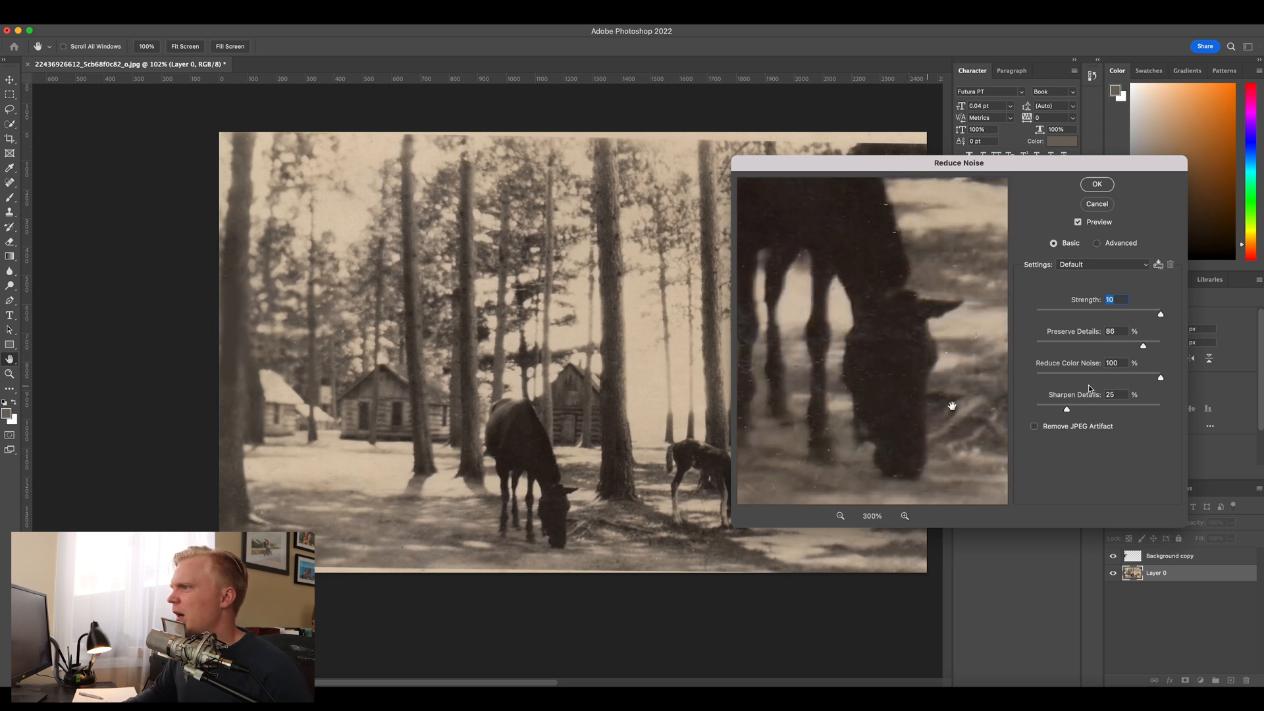
Step: Settle on strength 10 with light 13% sharpening and apply the noise reduction
drag(1160, 314, 1104, 314)
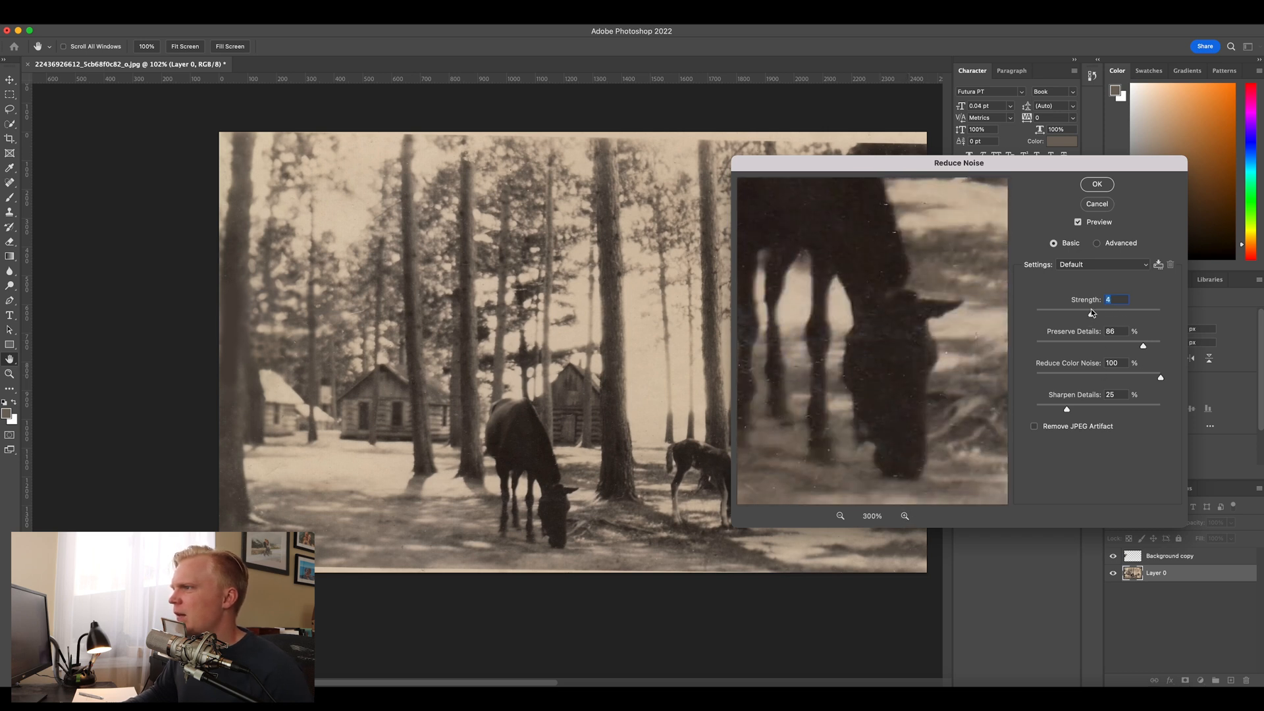
drag(1096, 310, 1064, 311)
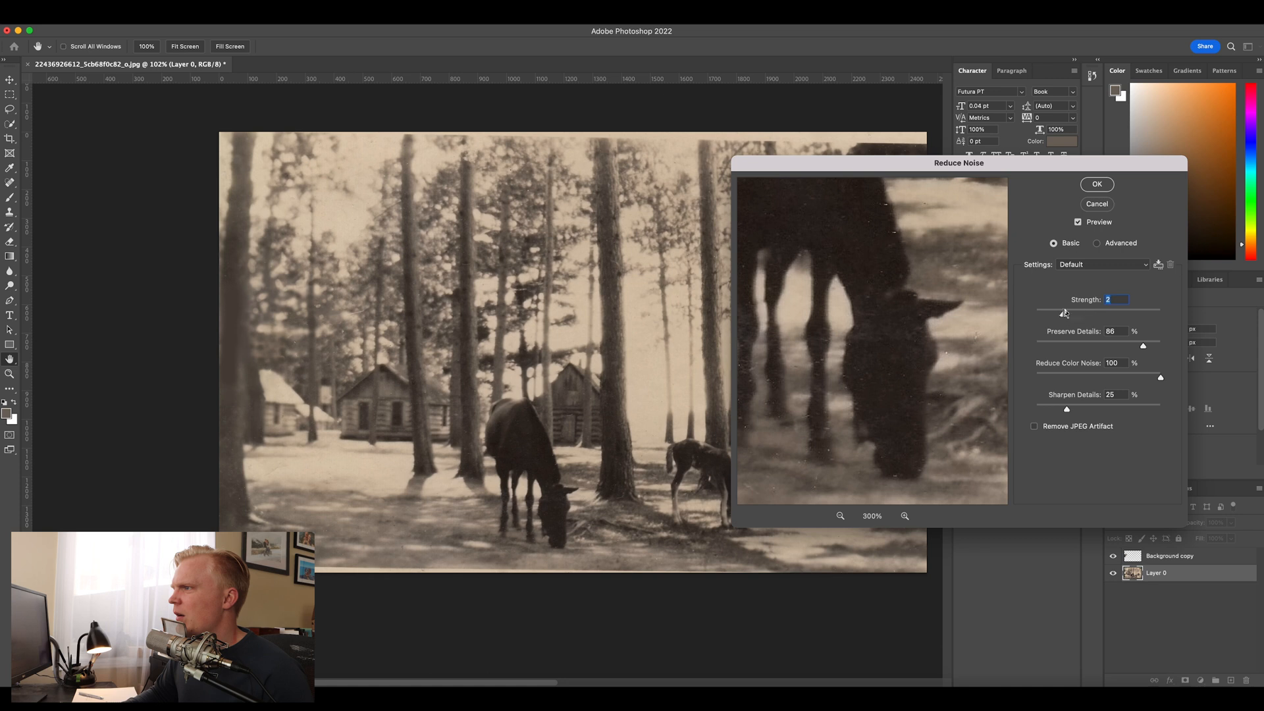
drag(1064, 313, 1158, 313)
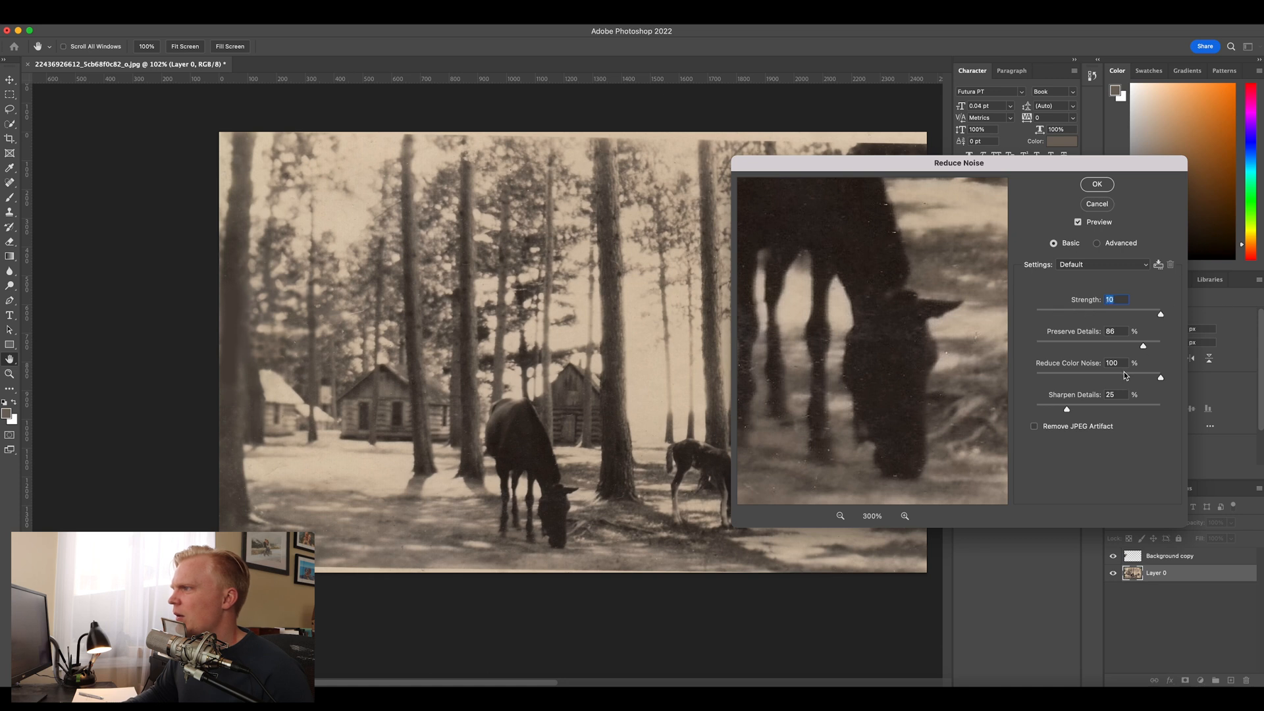
drag(1065, 408, 1089, 408)
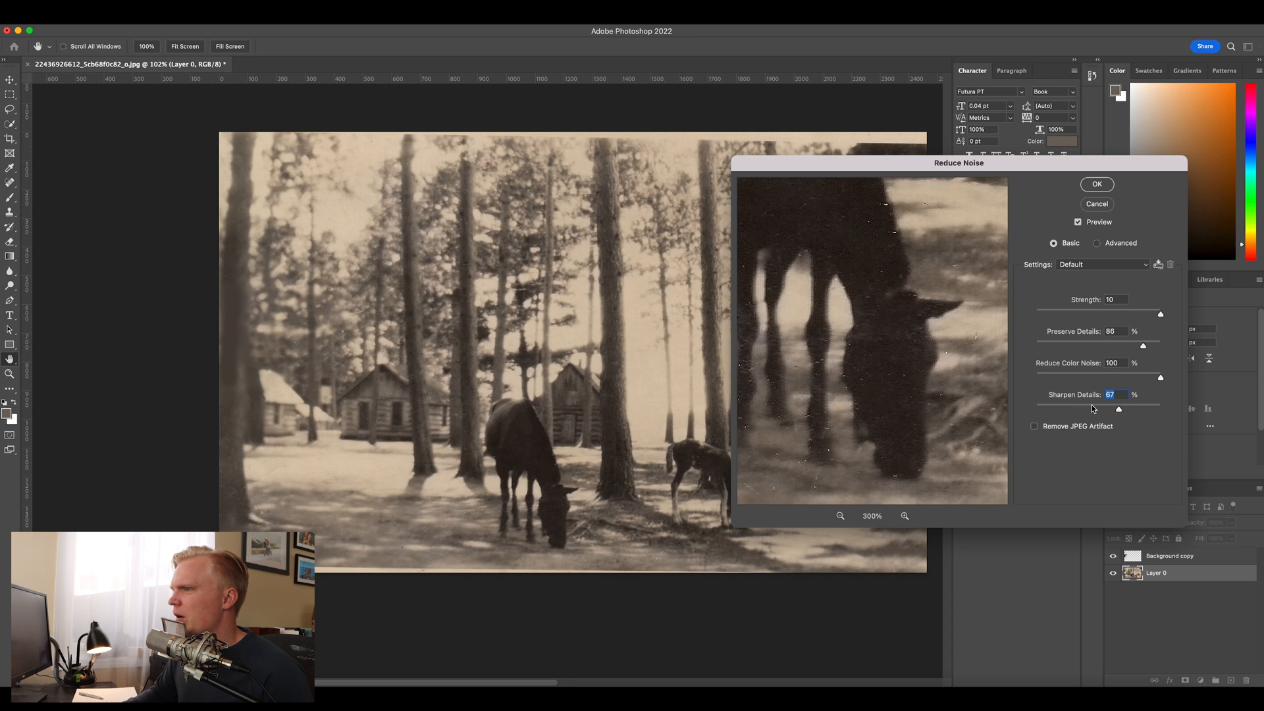
drag(1119, 408, 1036, 409)
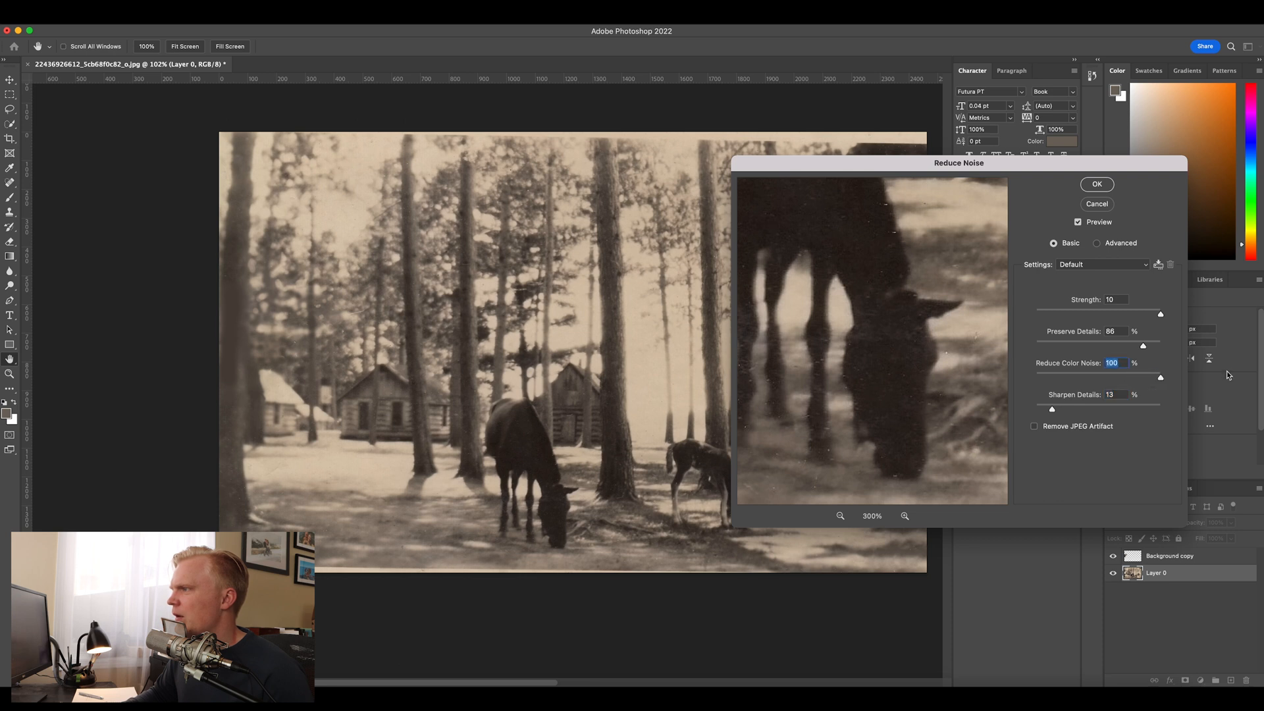
mouse_move(1135, 345)
text(100)
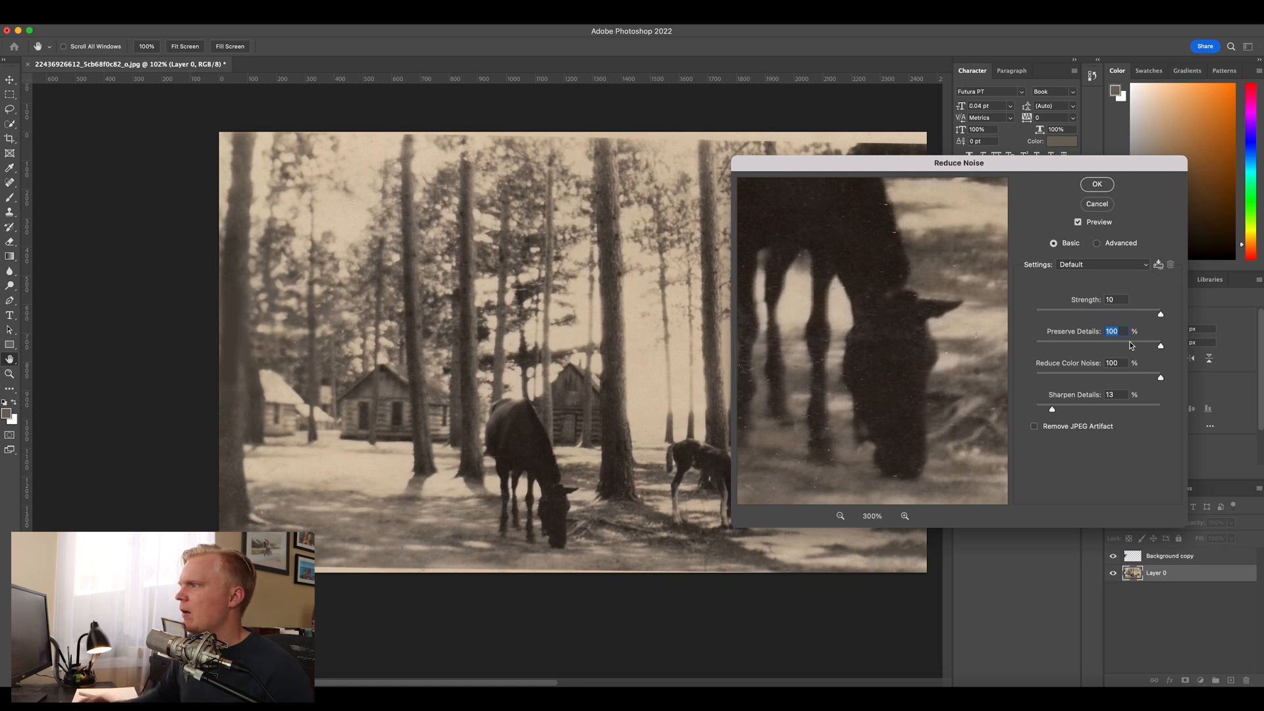
click(1097, 184)
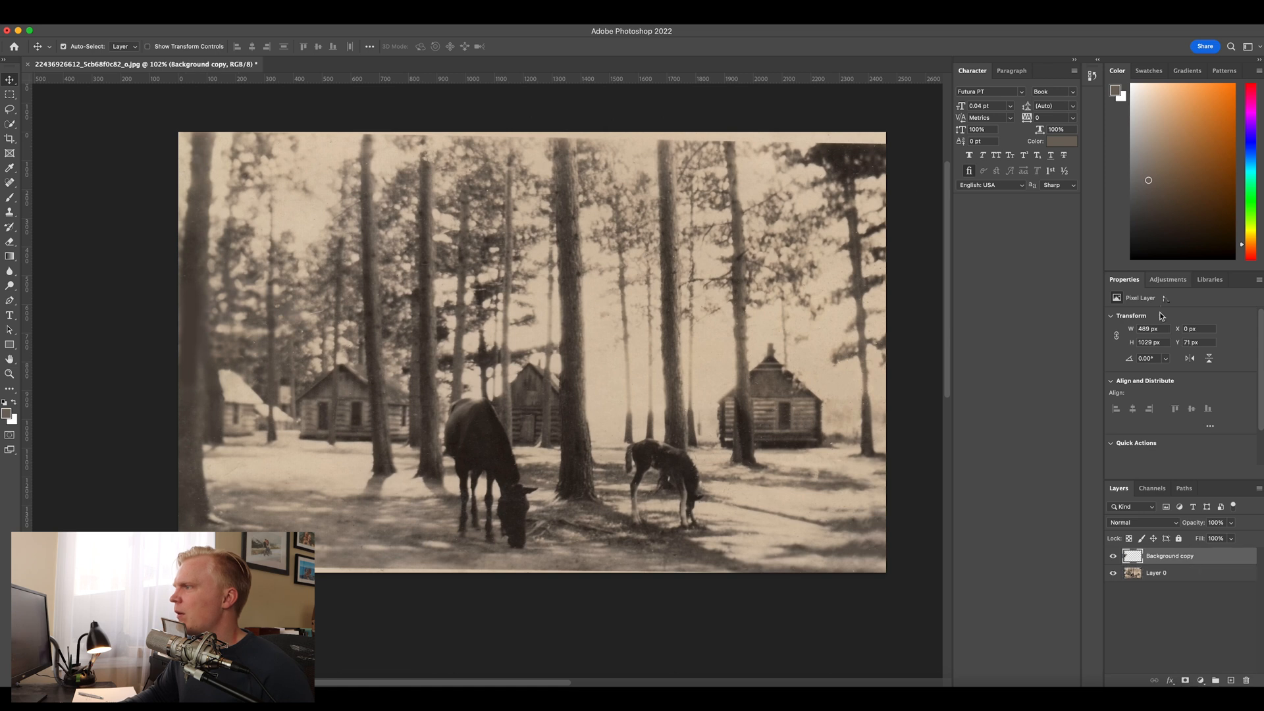
Step: Add a Black & White adjustment layer and tune its yellow, green and cyan sliders
click(1168, 279)
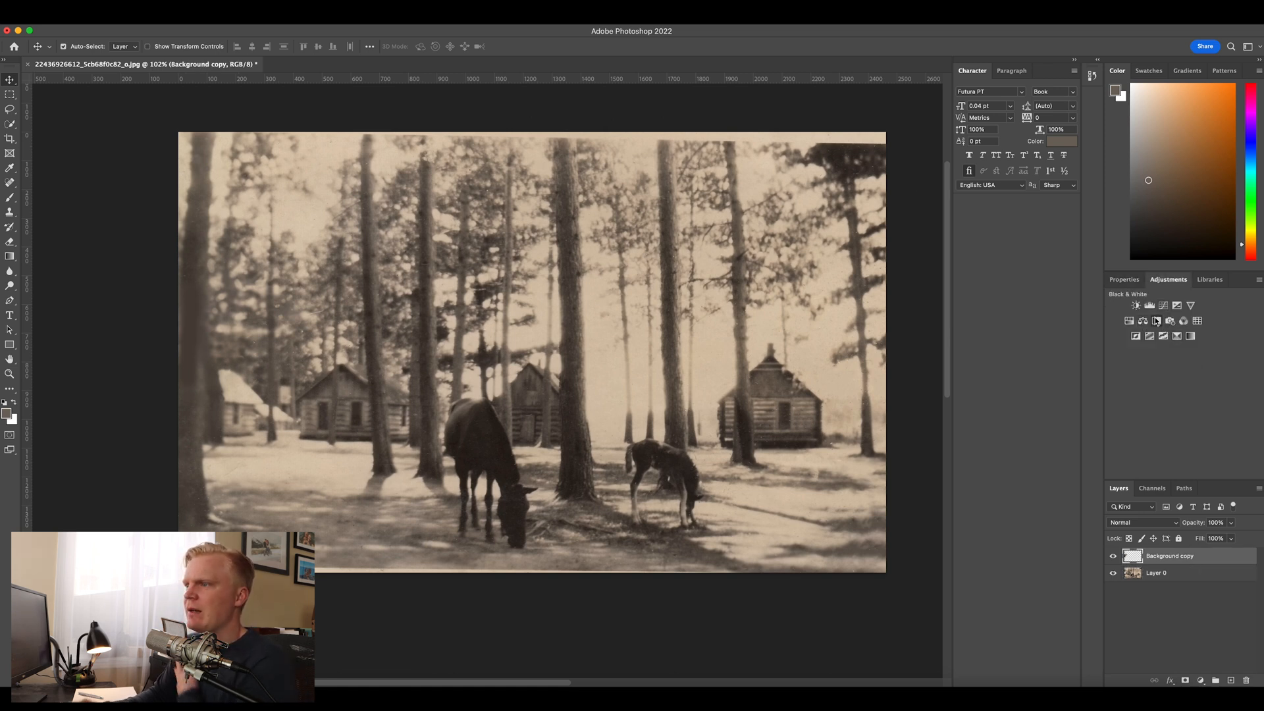
click(1135, 305)
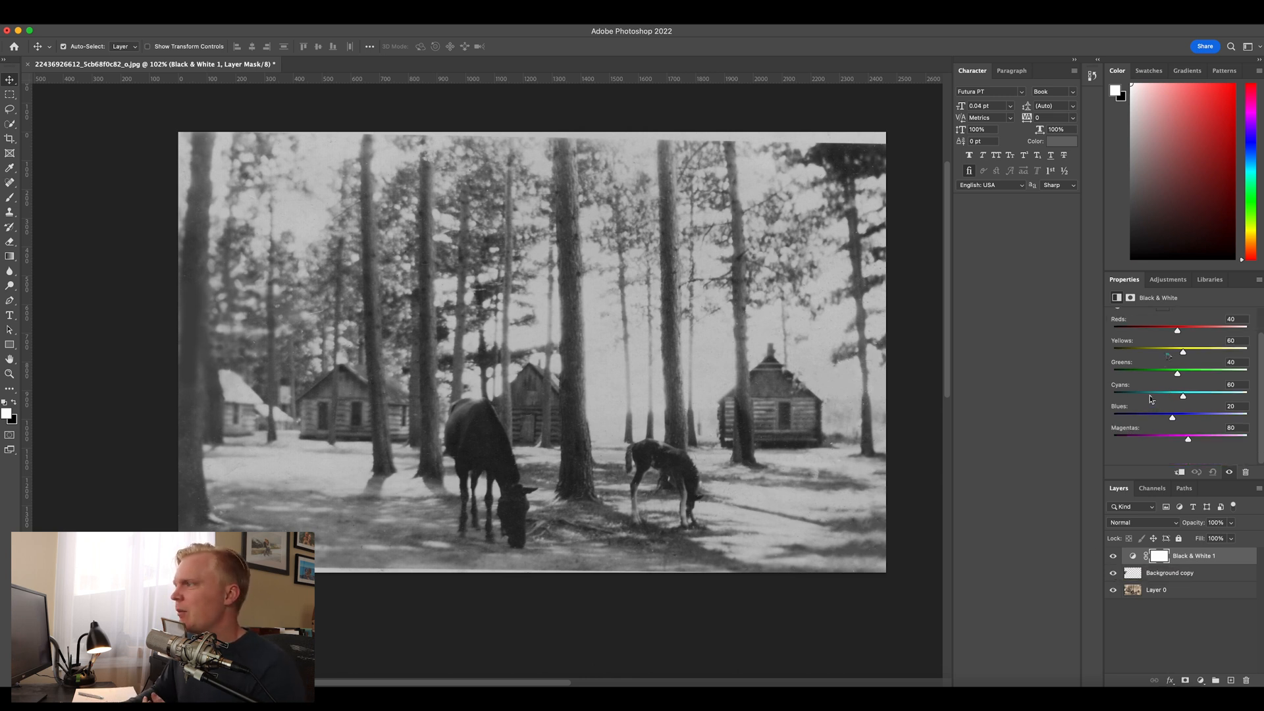
drag(1182, 353, 1204, 353)
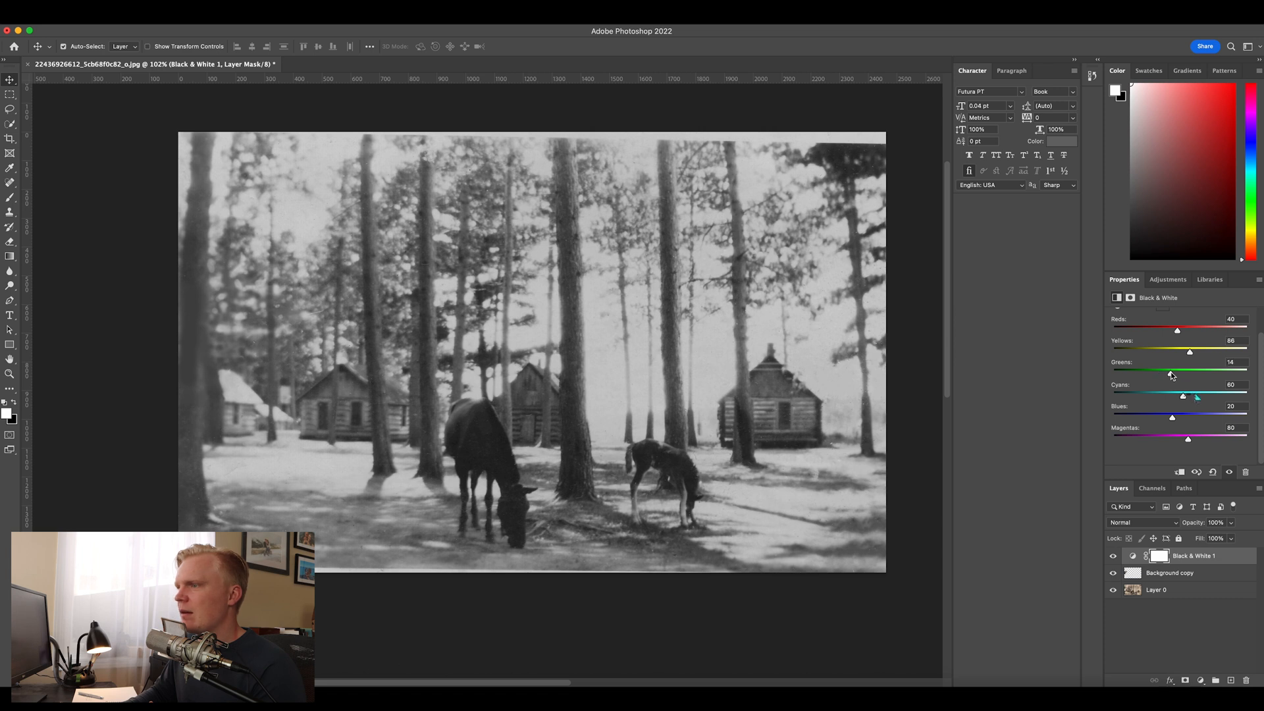
drag(1182, 397, 1196, 396)
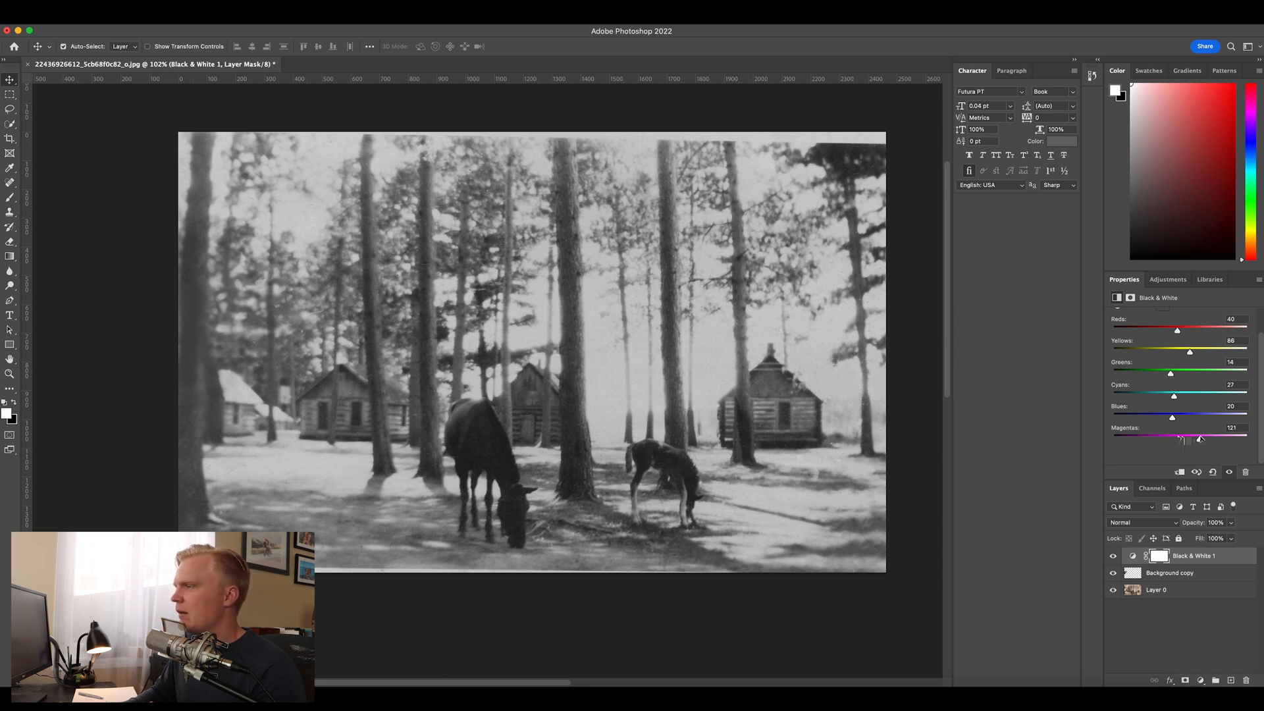
click(1168, 279)
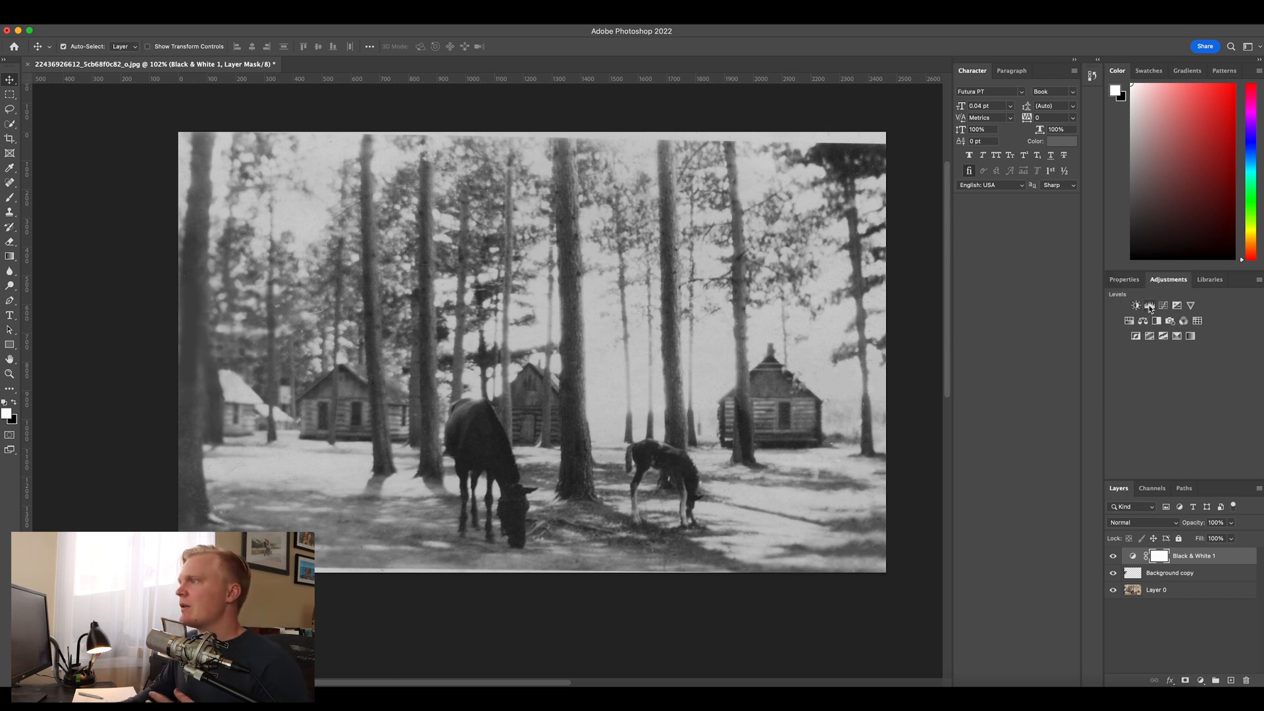
Step: Add a Brightness/Contrast adjustment and raise both brightness and contrast
click(1149, 320)
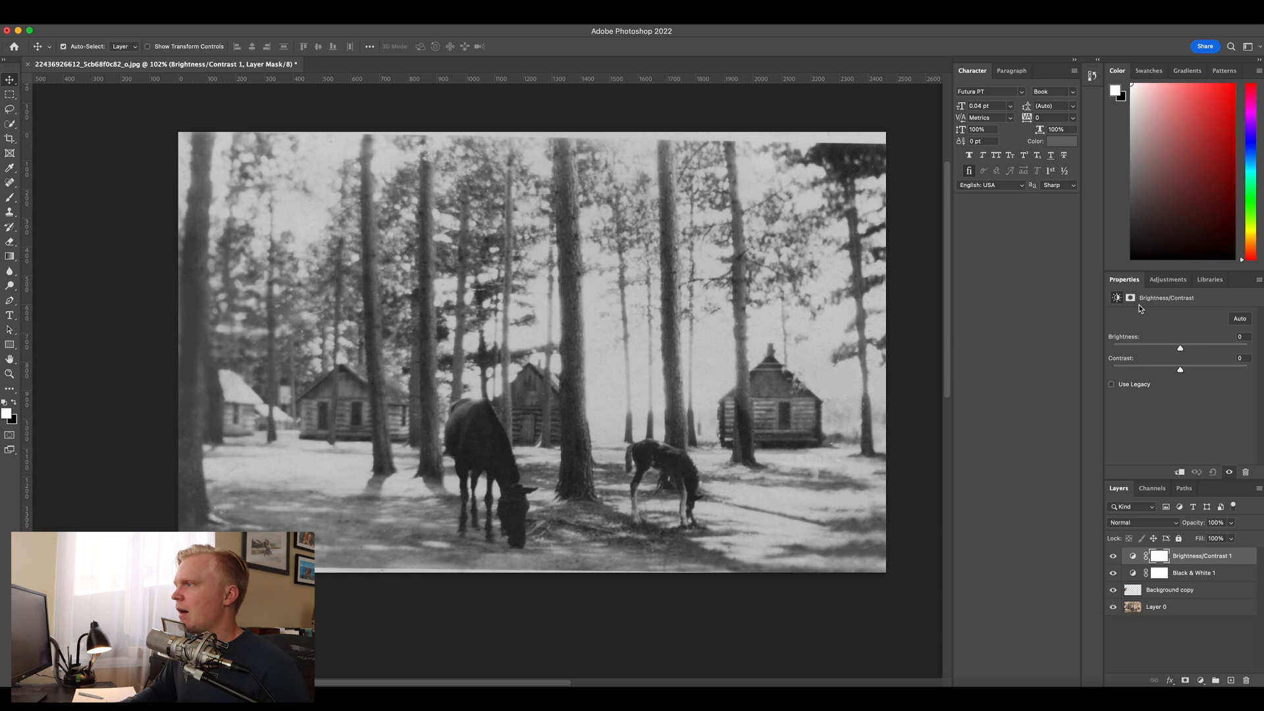
drag(1180, 347, 1188, 348)
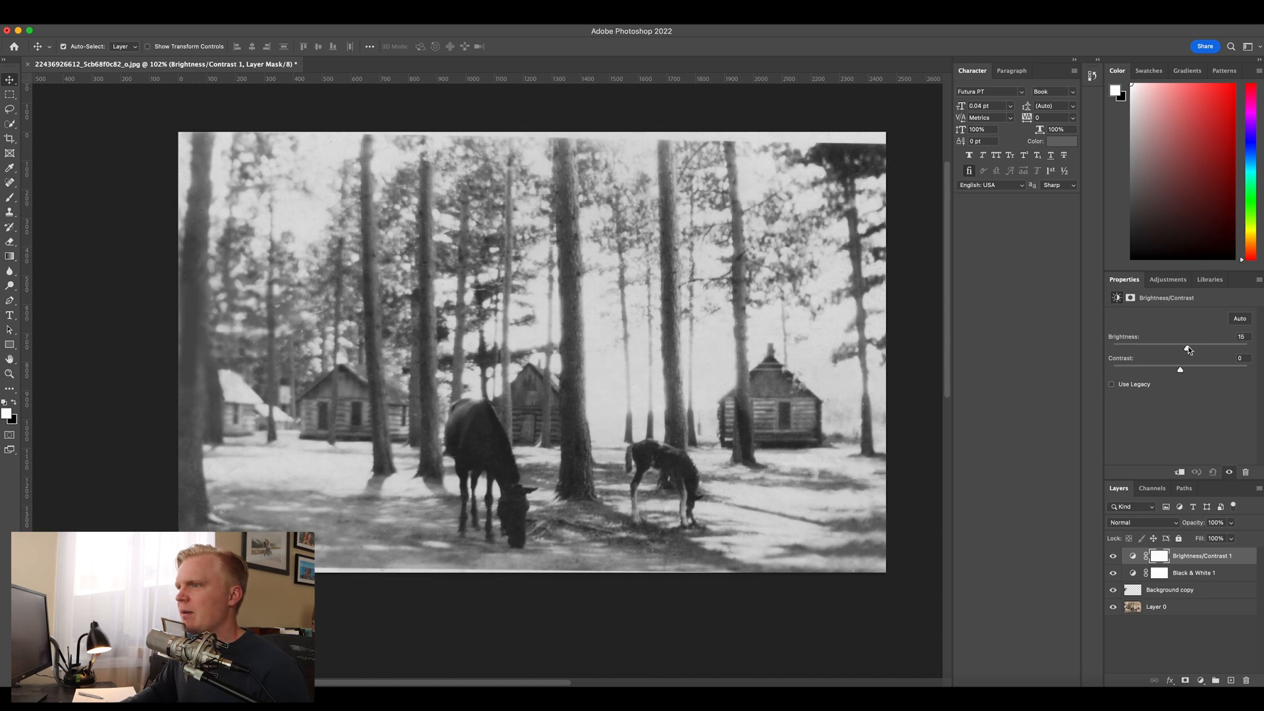
drag(1177, 347, 1195, 348)
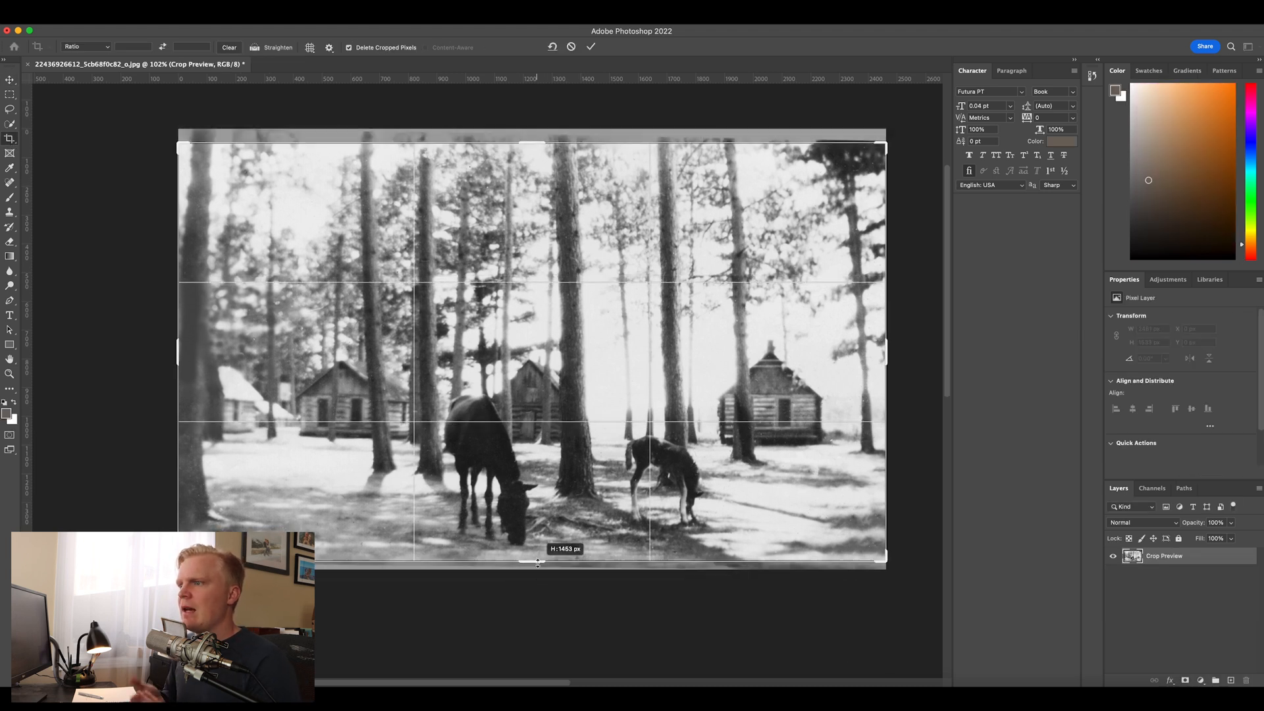
Step: Commit the crop that trims the ragged top and bottom edges
click(590, 46)
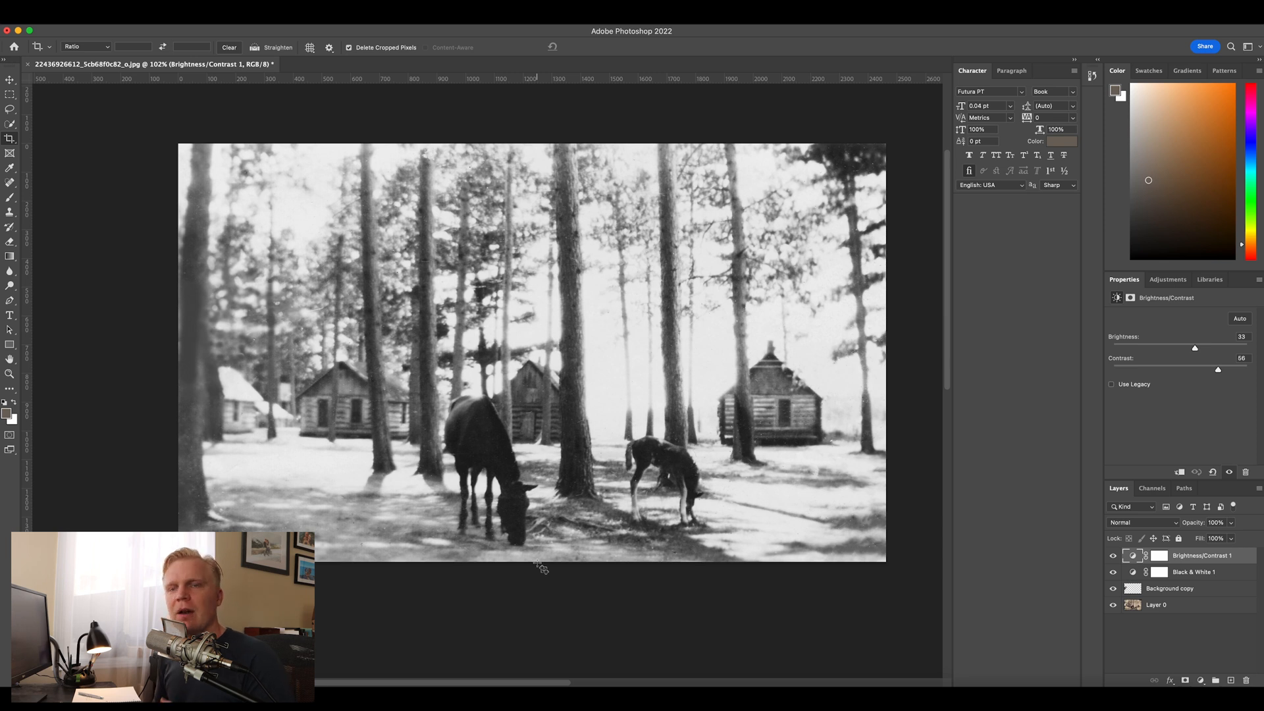